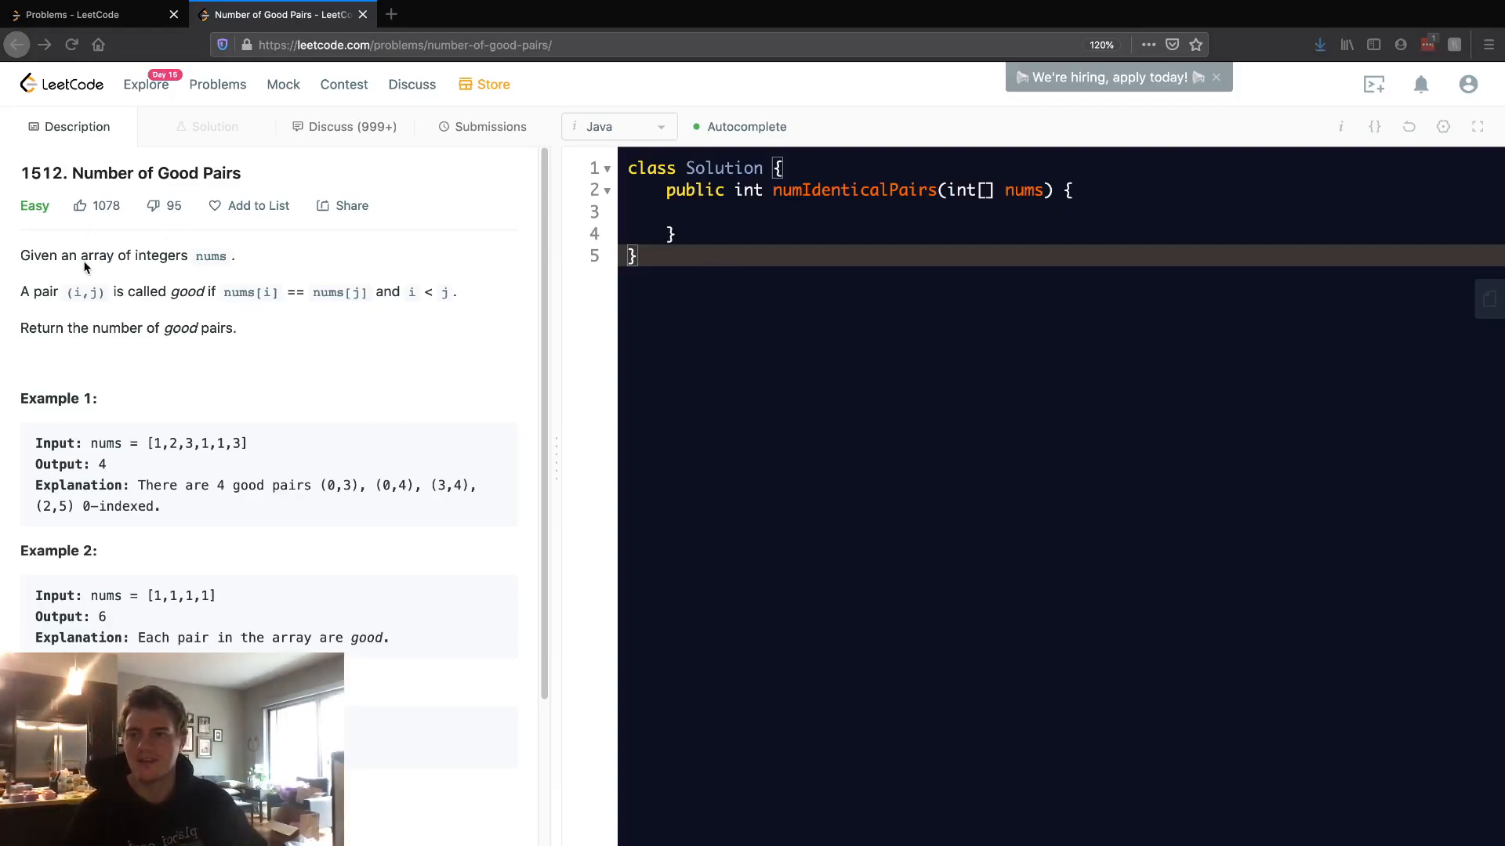
Highlight key phrases in the problem description: the input array, the word pair, and the count to return
left_click_drag(20, 256, 232, 256)
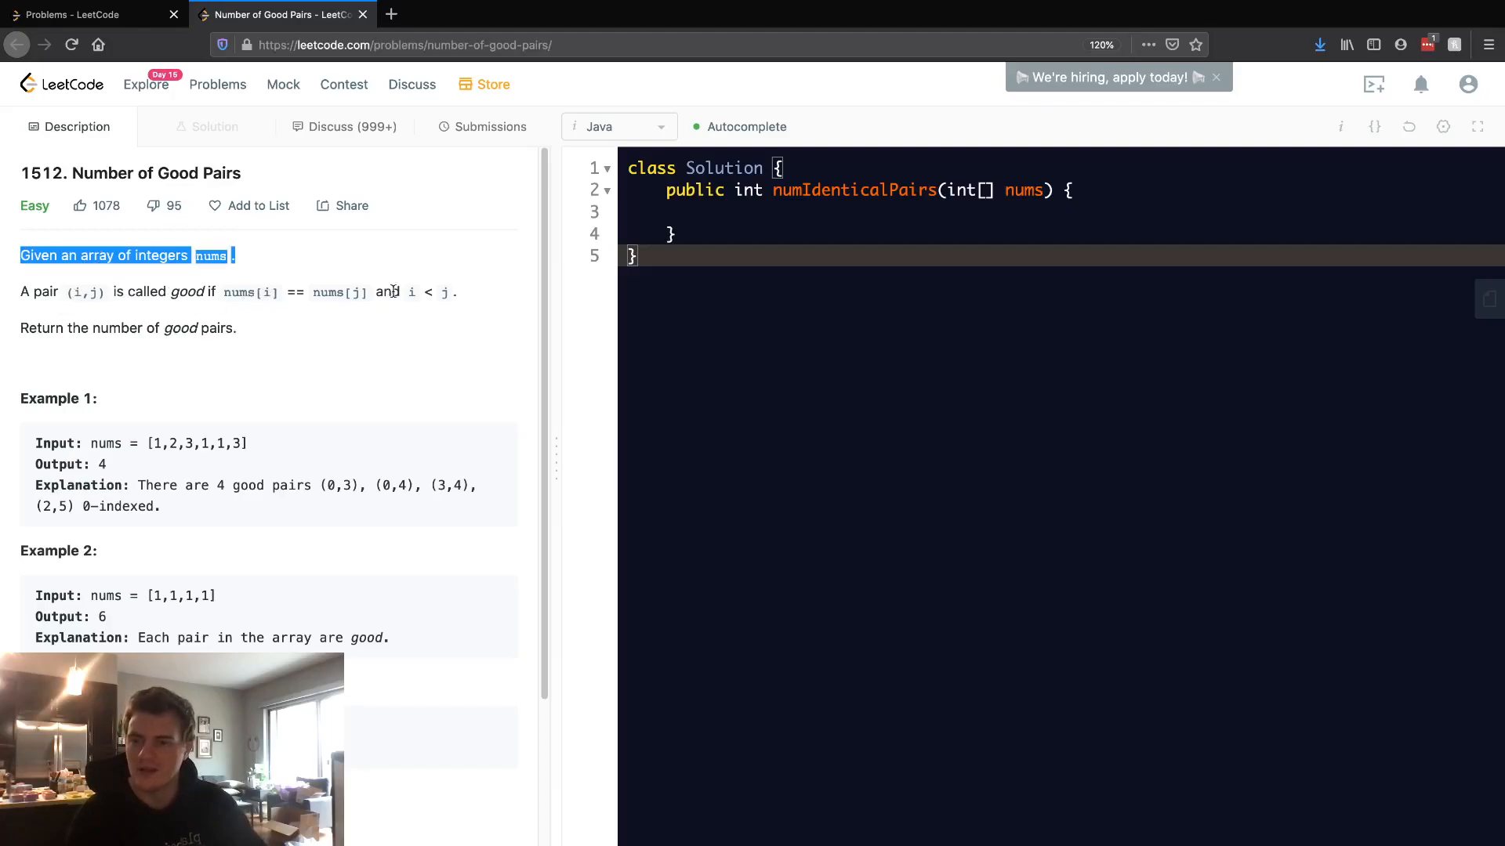
mouse_move(408, 297)
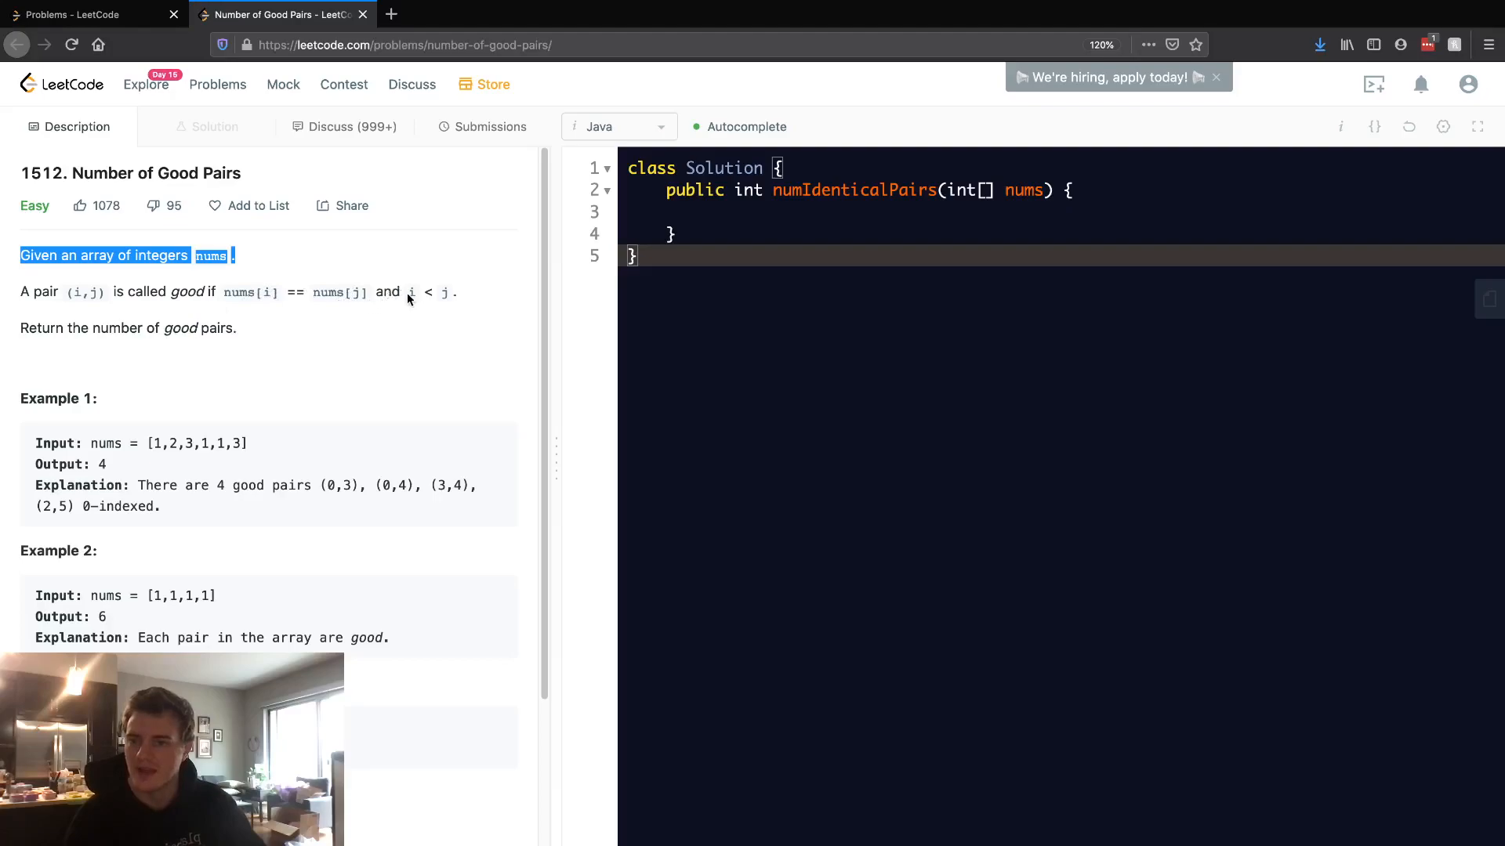
double_click(116, 328)
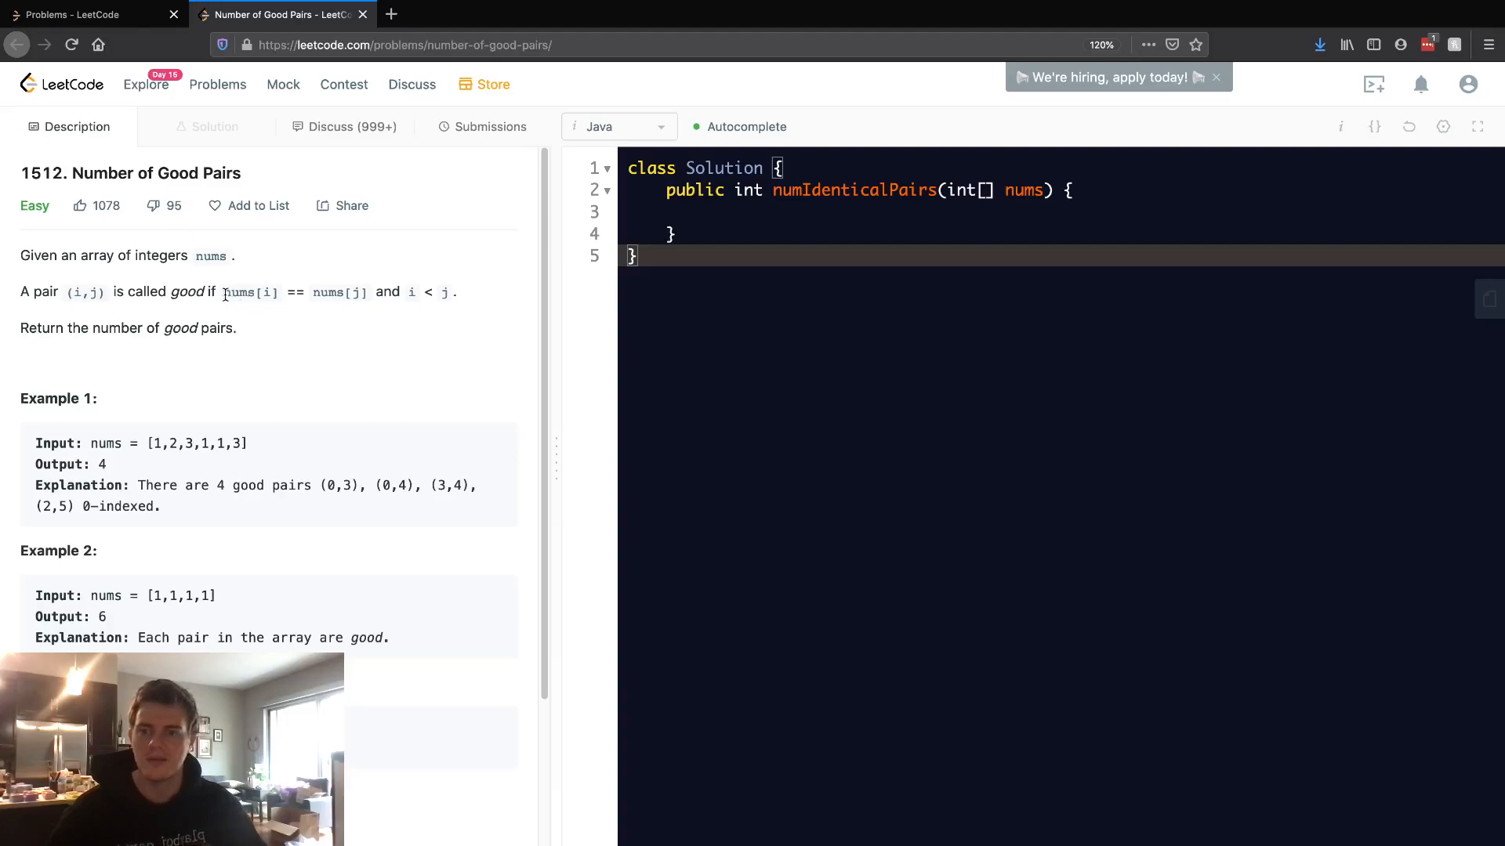
double_click(239, 291)
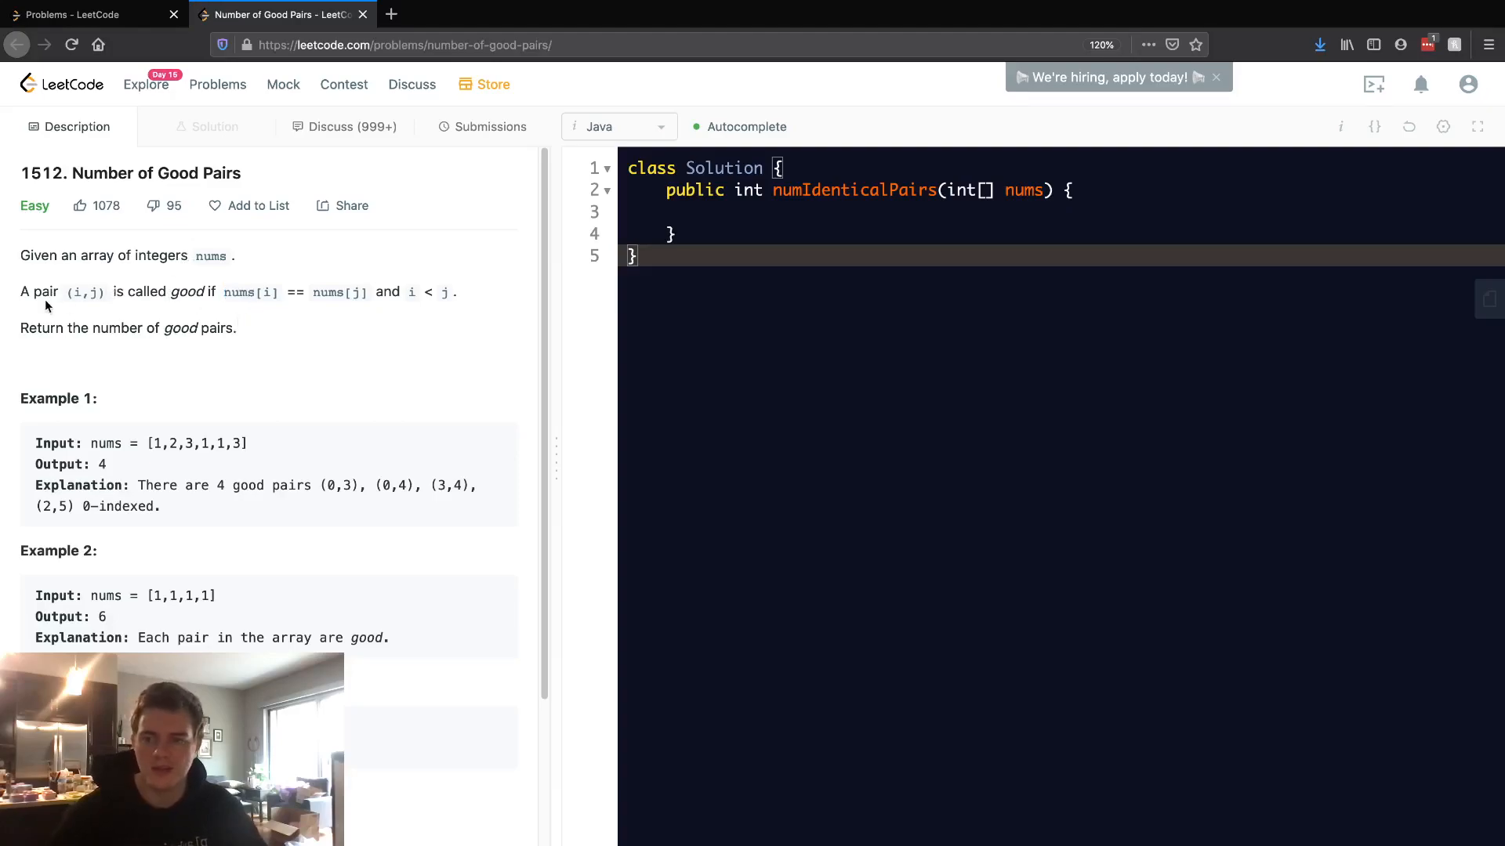
double_click(44, 292)
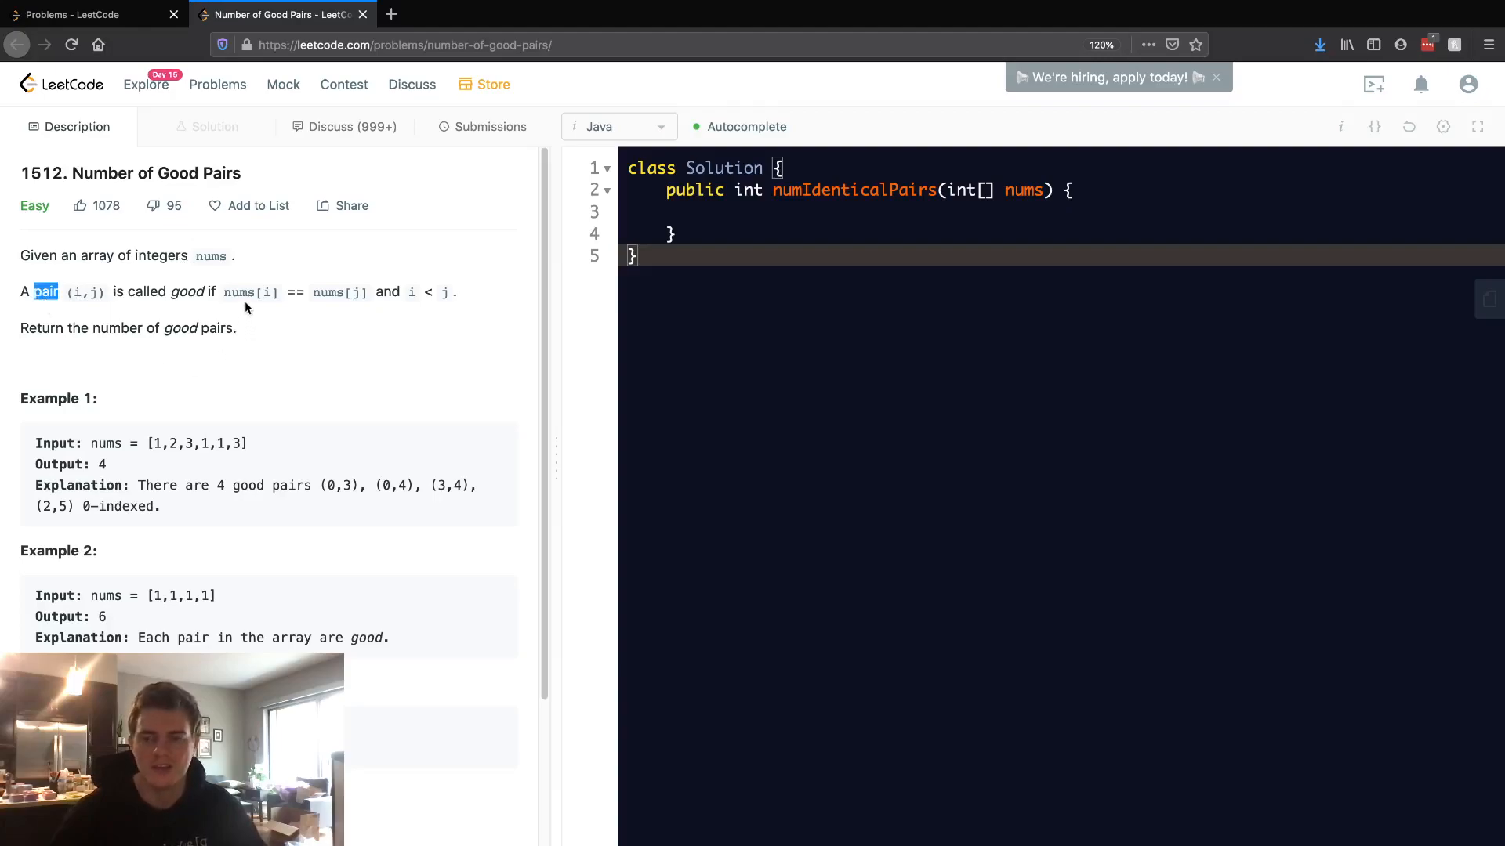
mouse_move(398, 318)
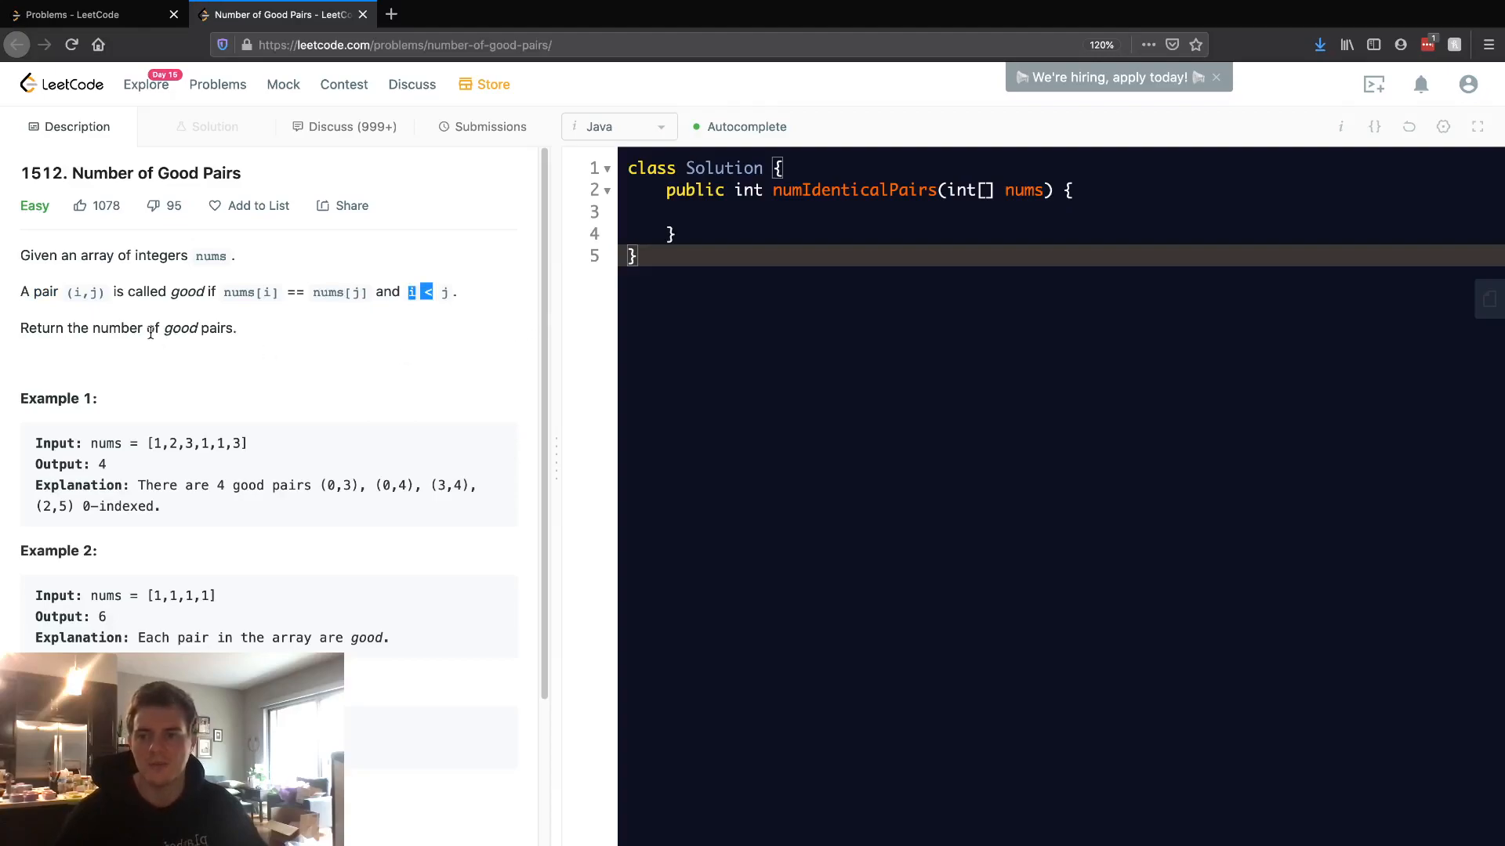
double_click(152, 327)
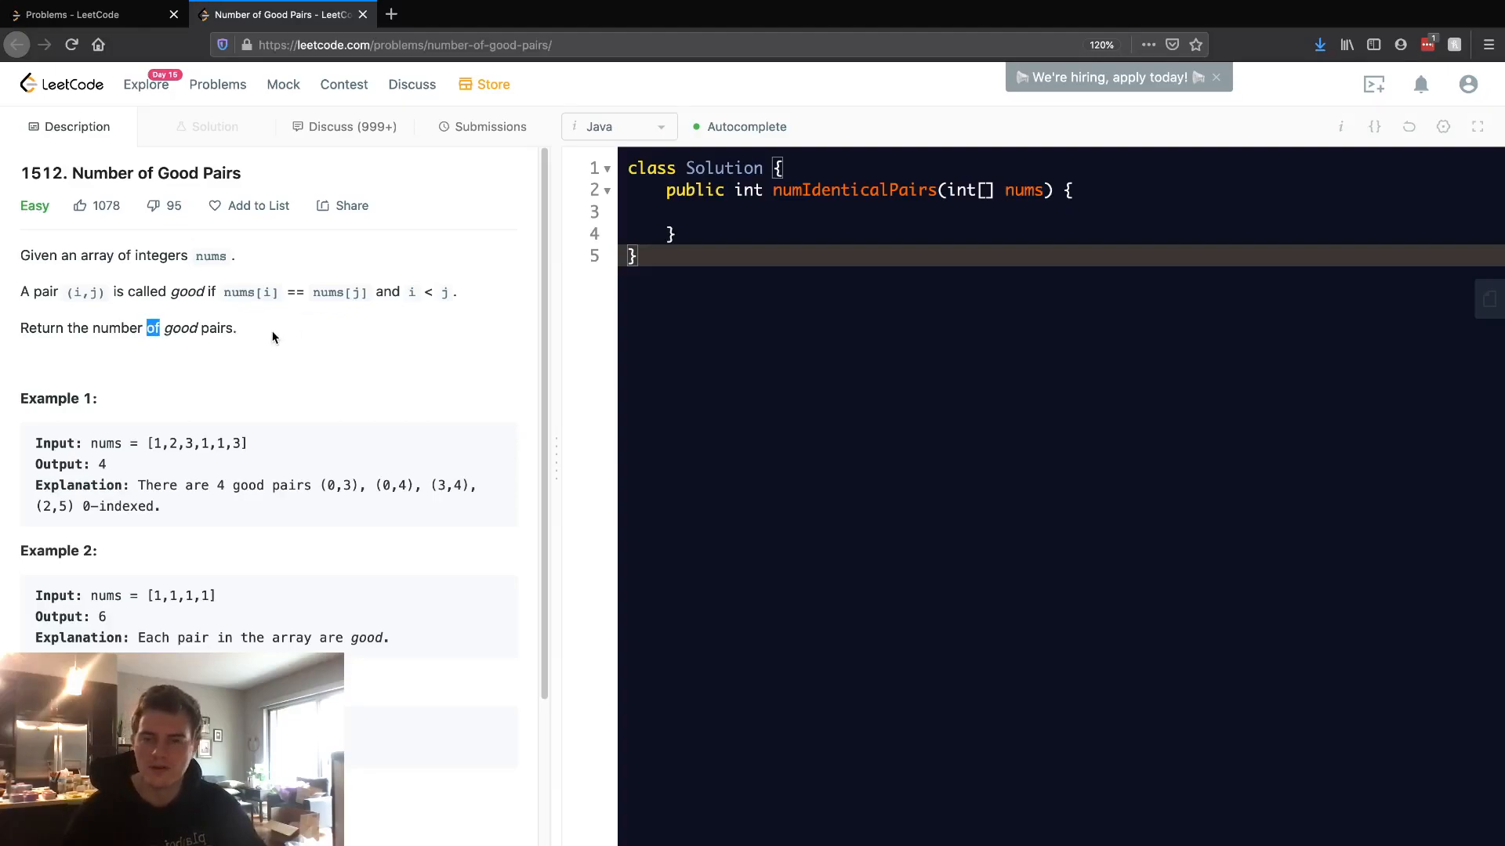
mouse_move(242, 315)
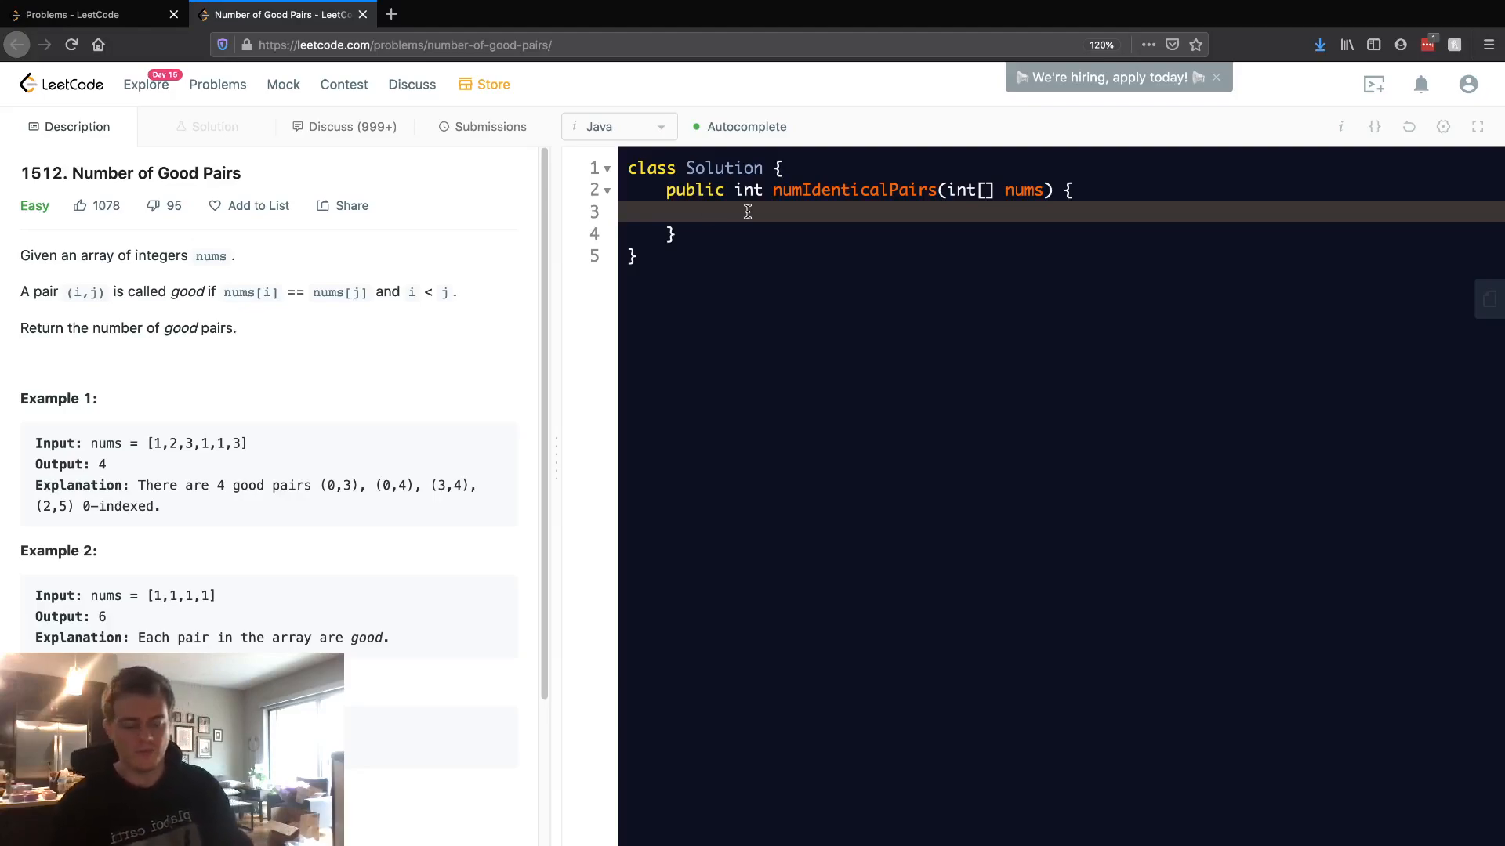
Declare Map<Integer, Integer> map = new HashMap() inside numIdenticalPairs
type("M")
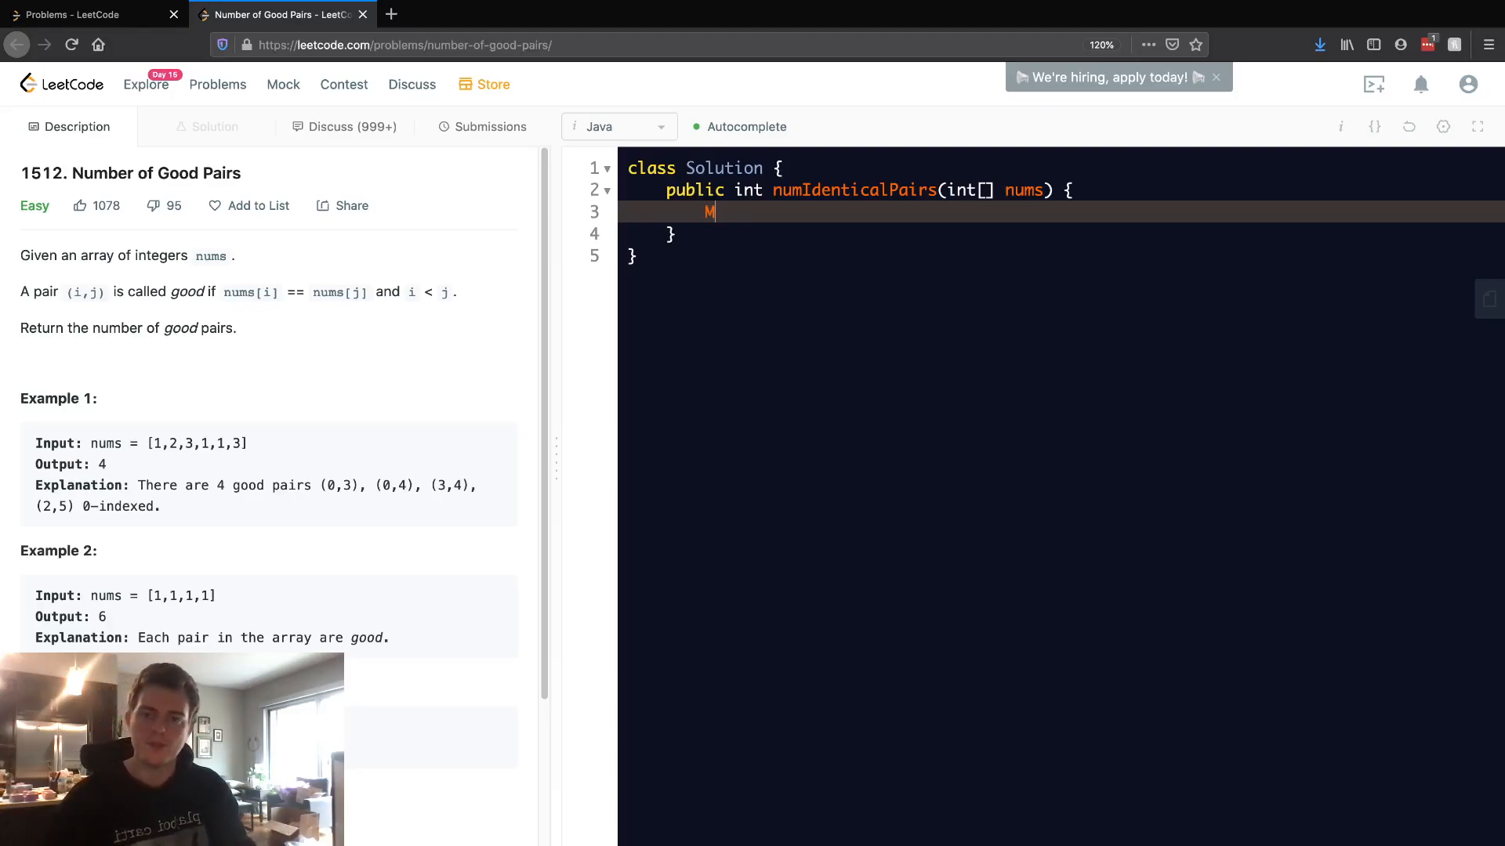
type("ap")
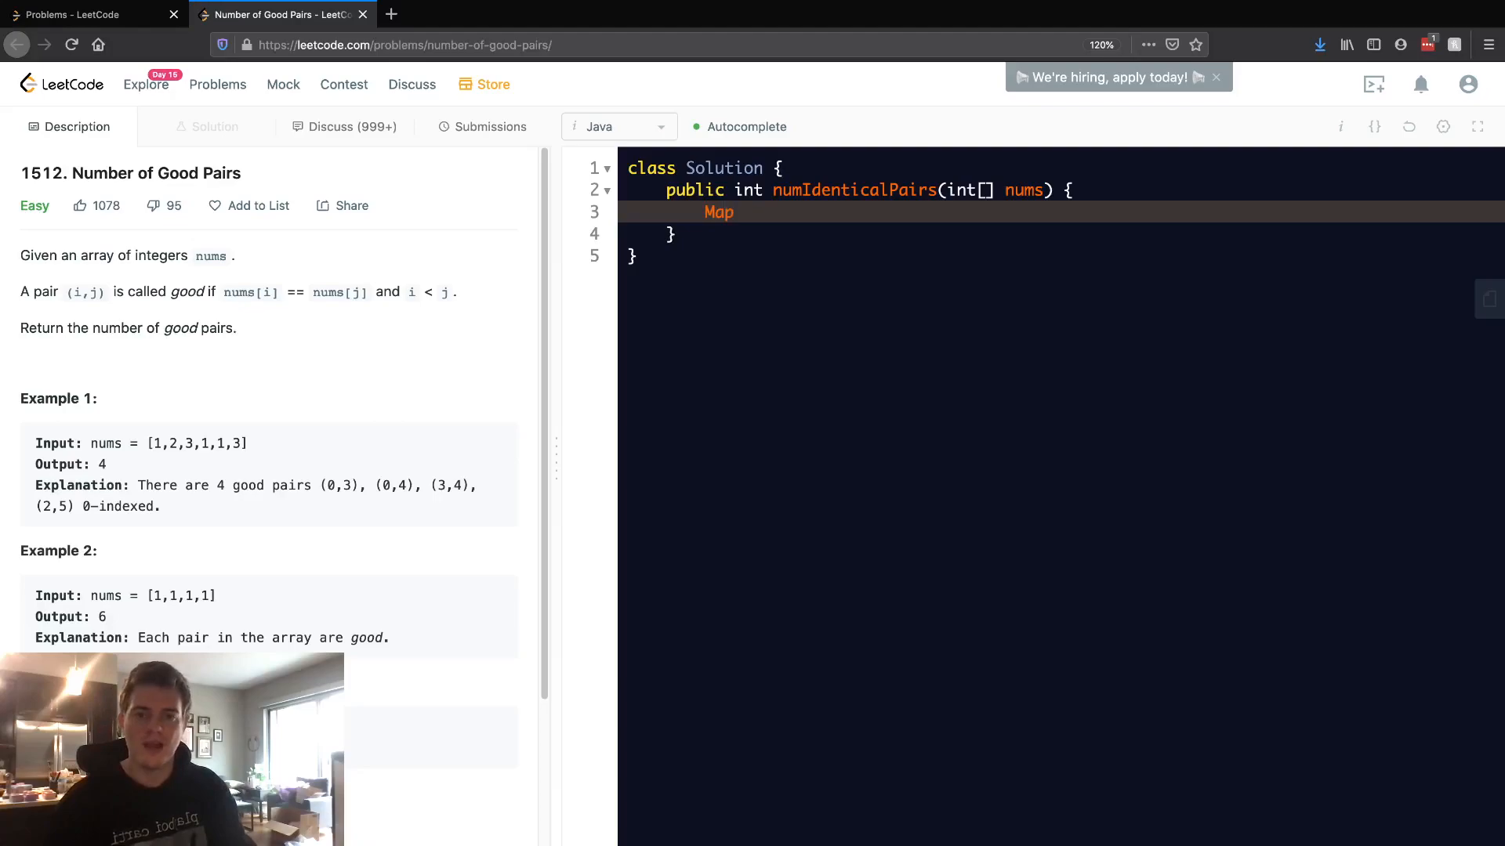
type("<Integer, I")
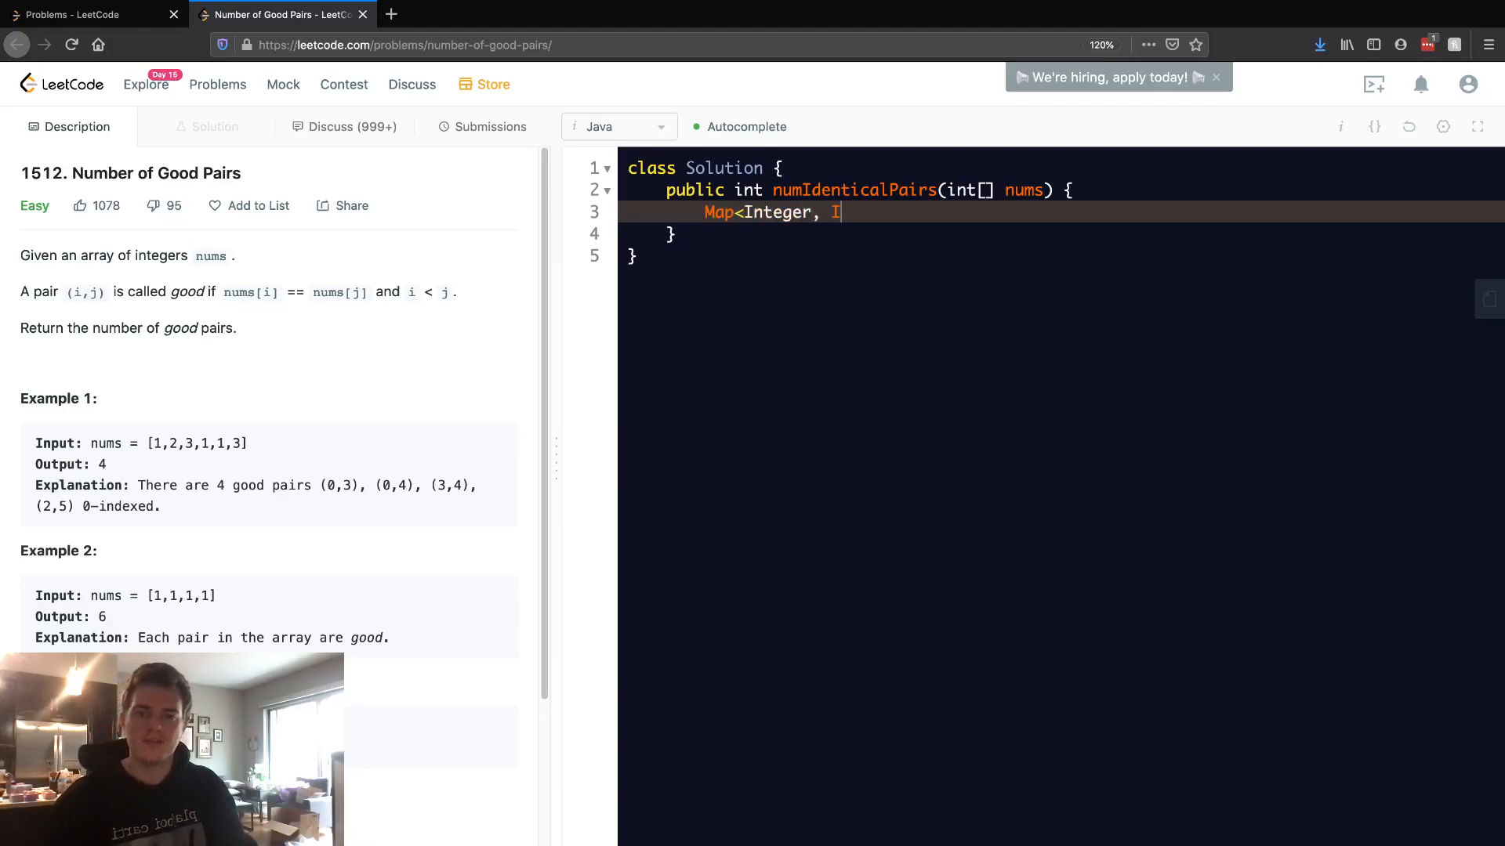
type("nteger>")
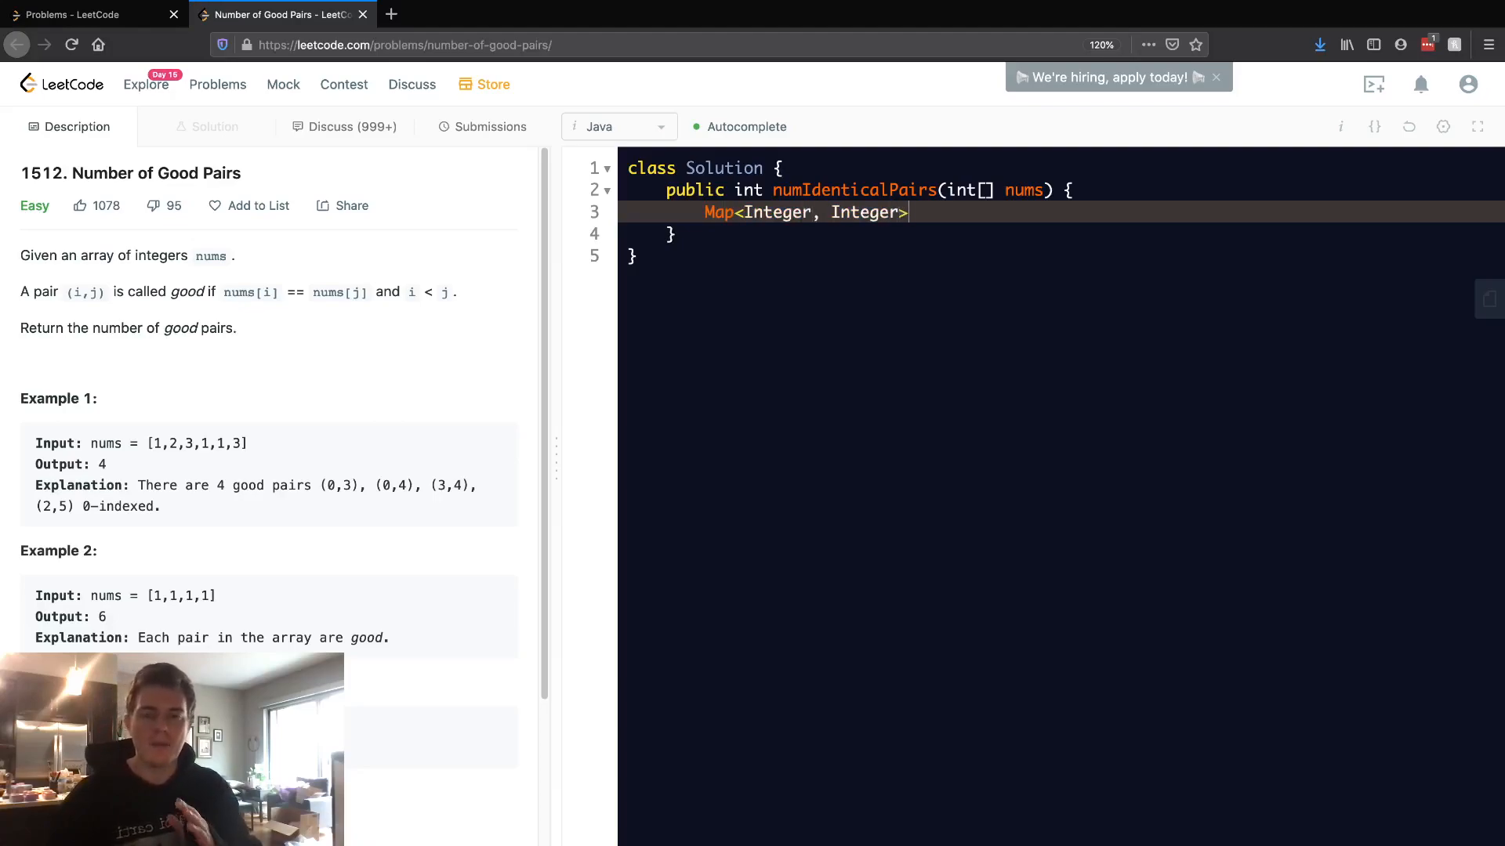
type("map =")
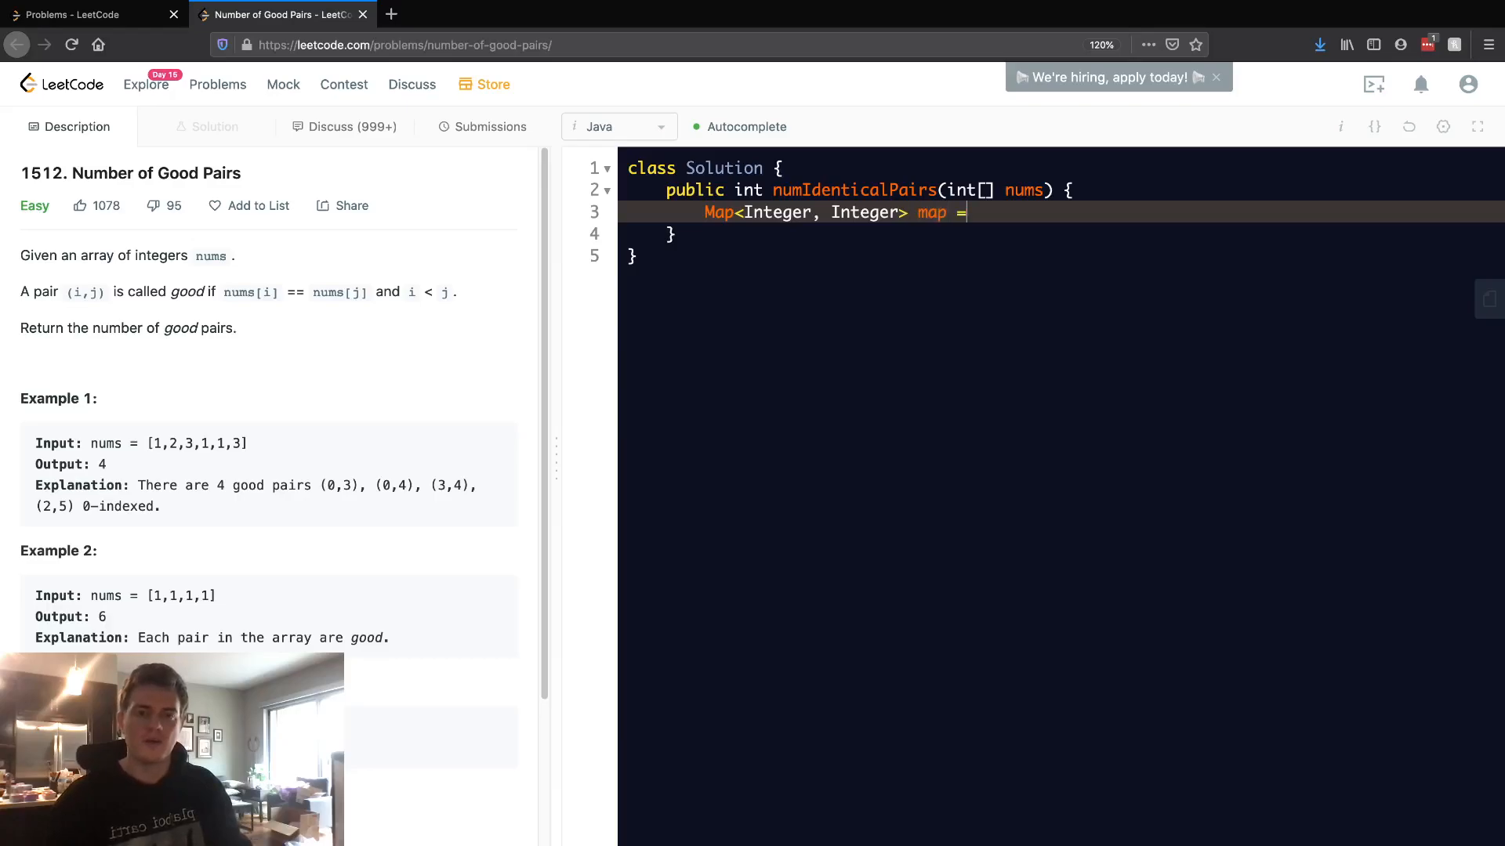
type("new HashMap();")
type("i")
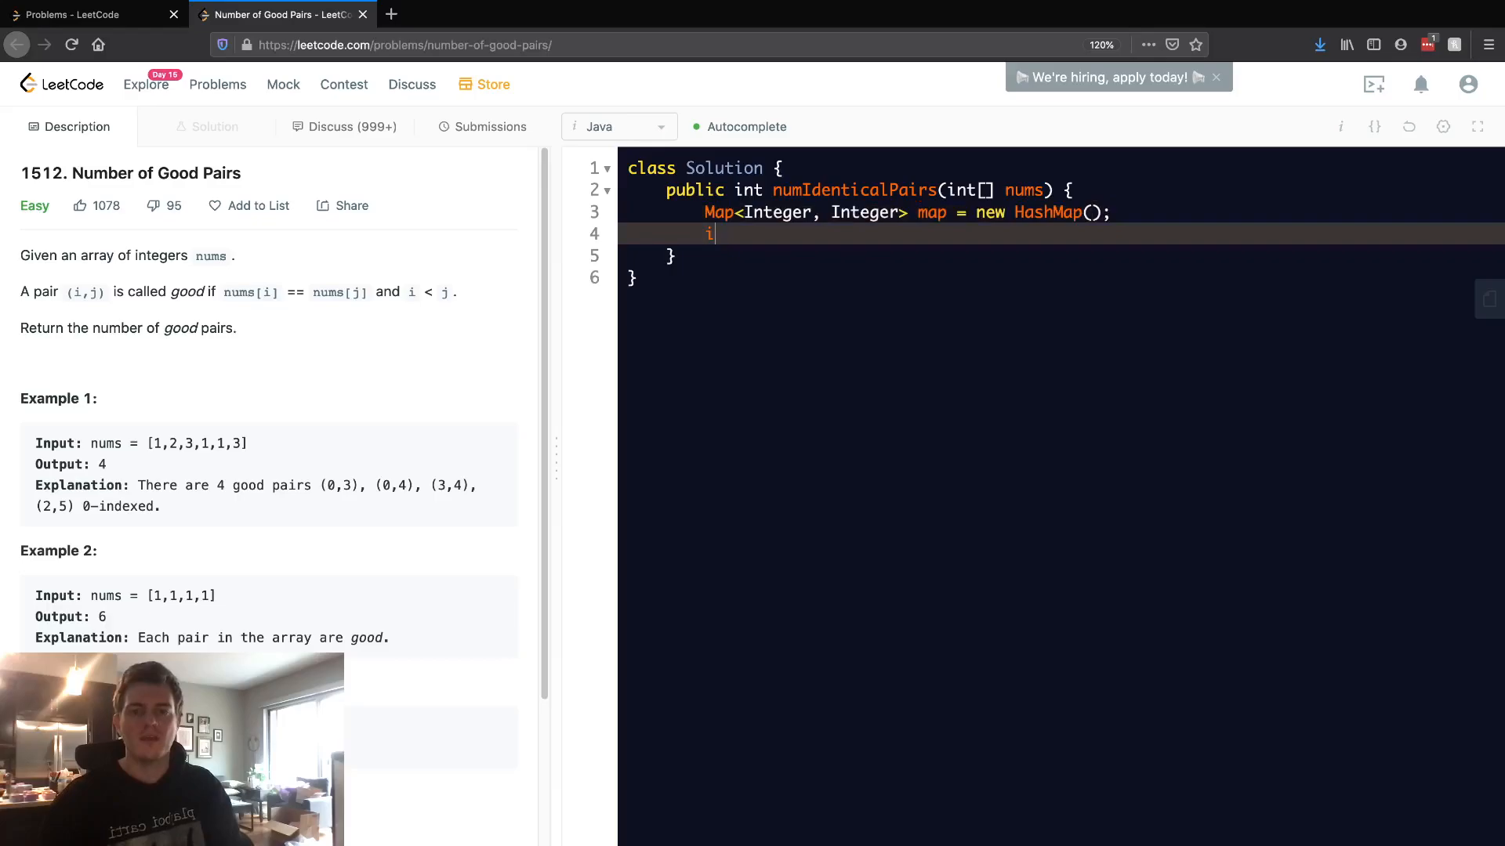
Add the int res = 0 counter and return res at the end of the method
type("nt count = 0;")
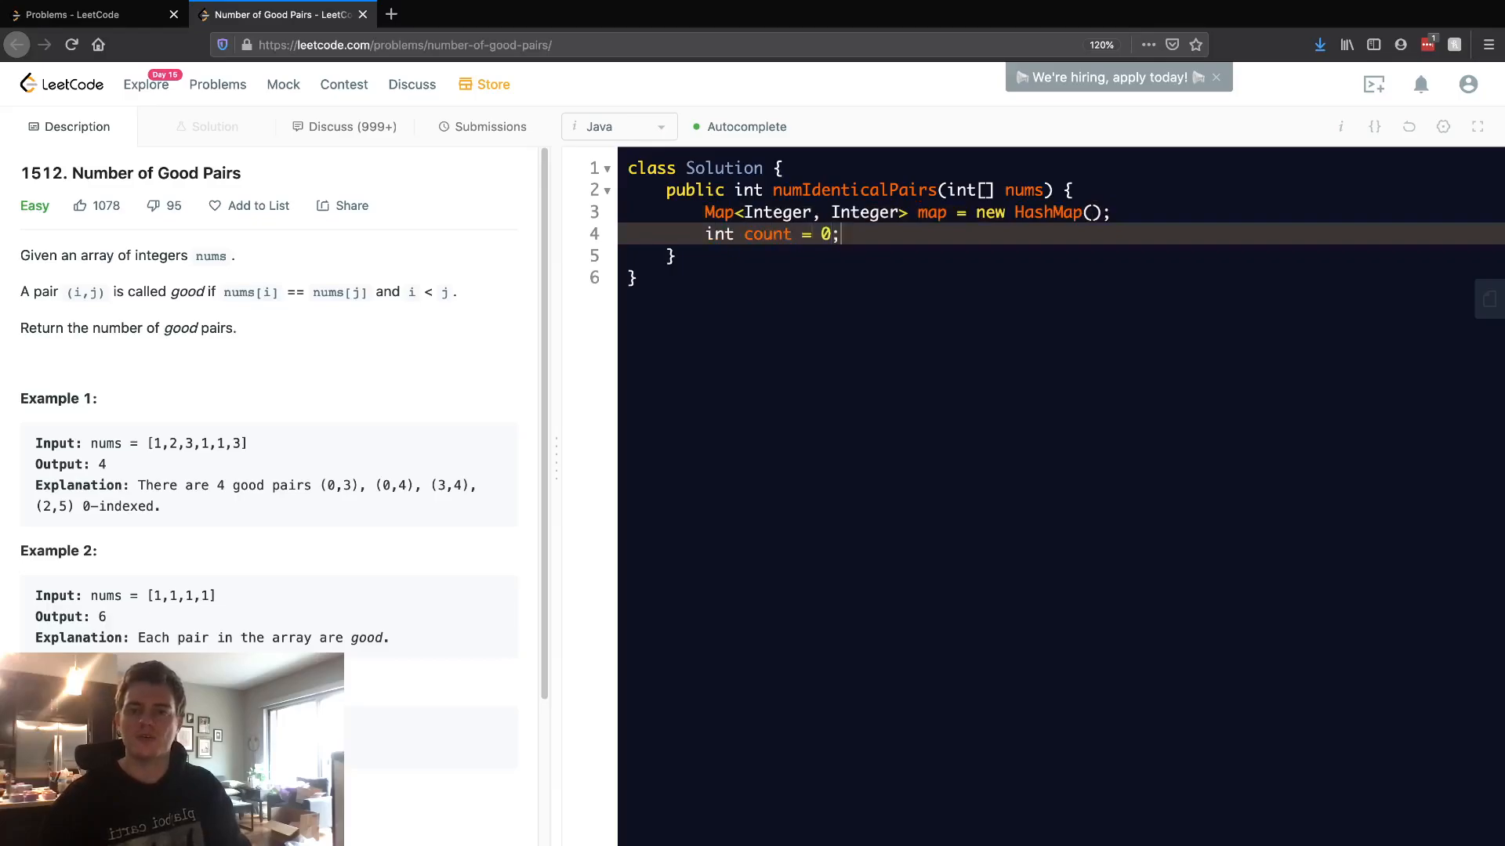
type("res")
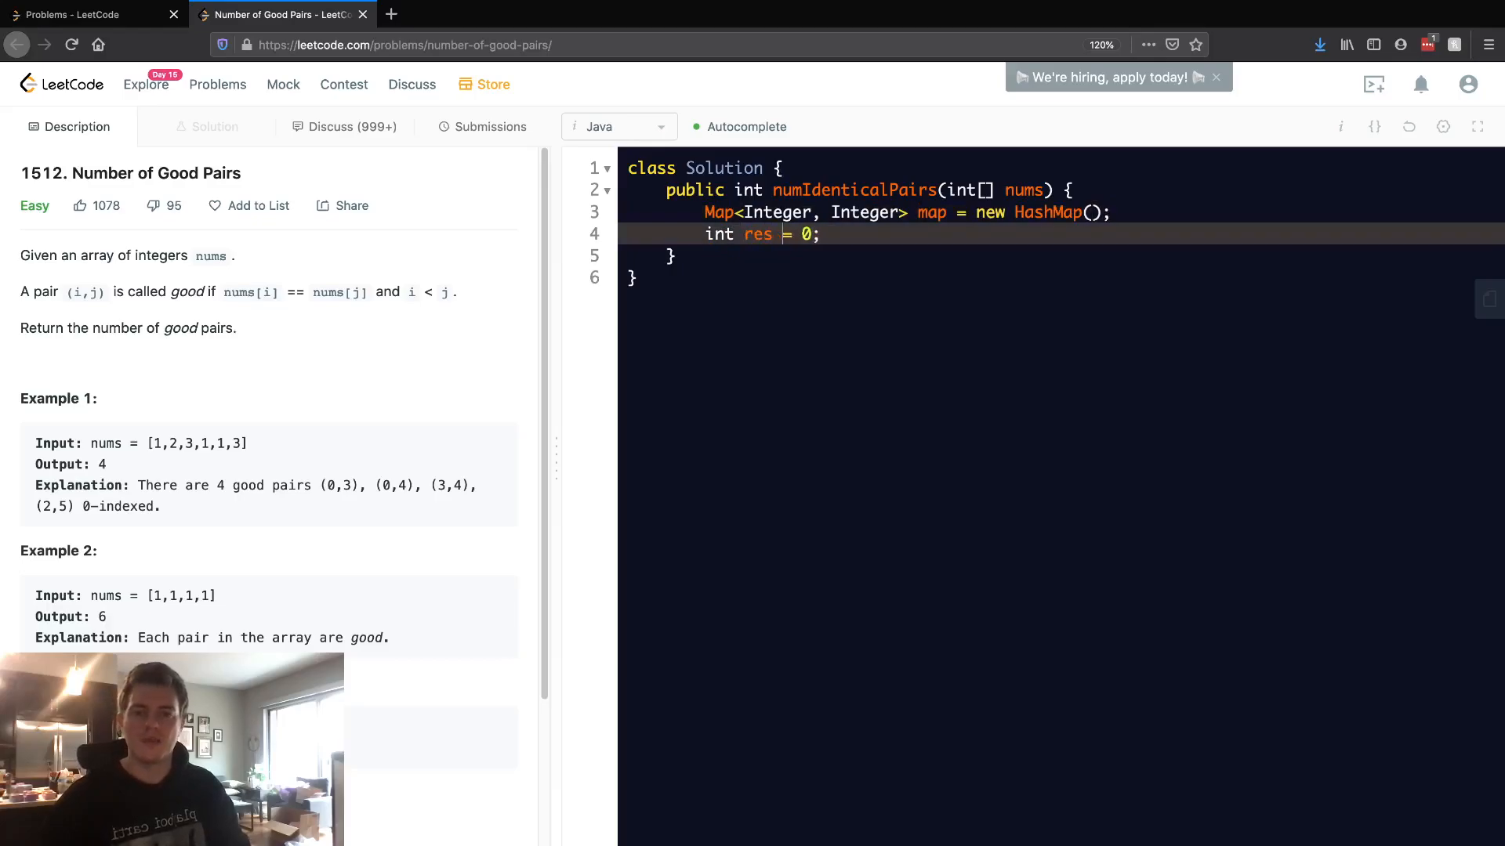
type("return res;")
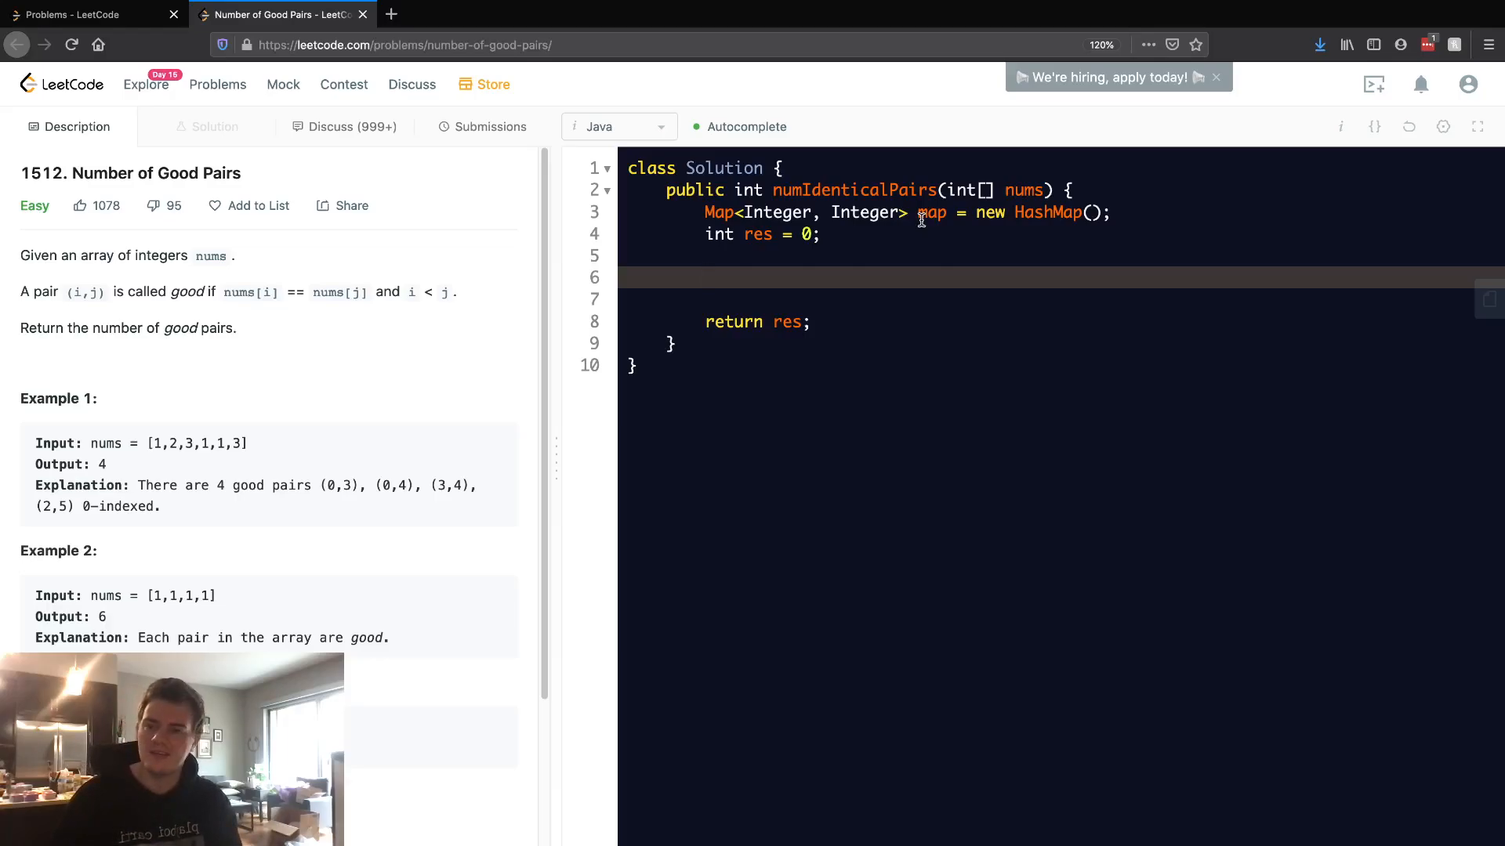
Write an empty for (int num : nums) loop above the return line
type("for (")
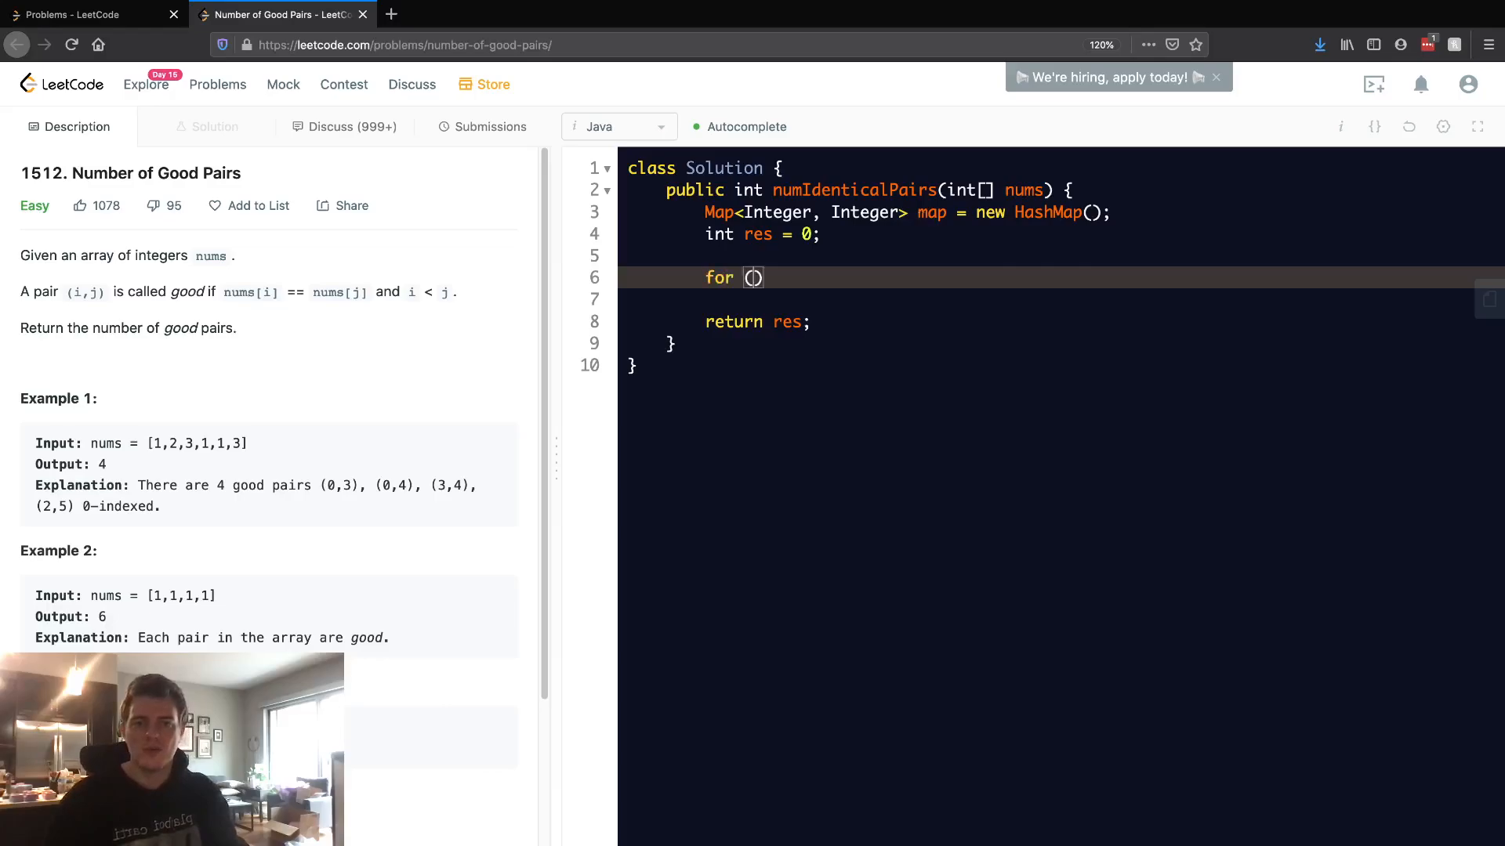
type("int num : nums")
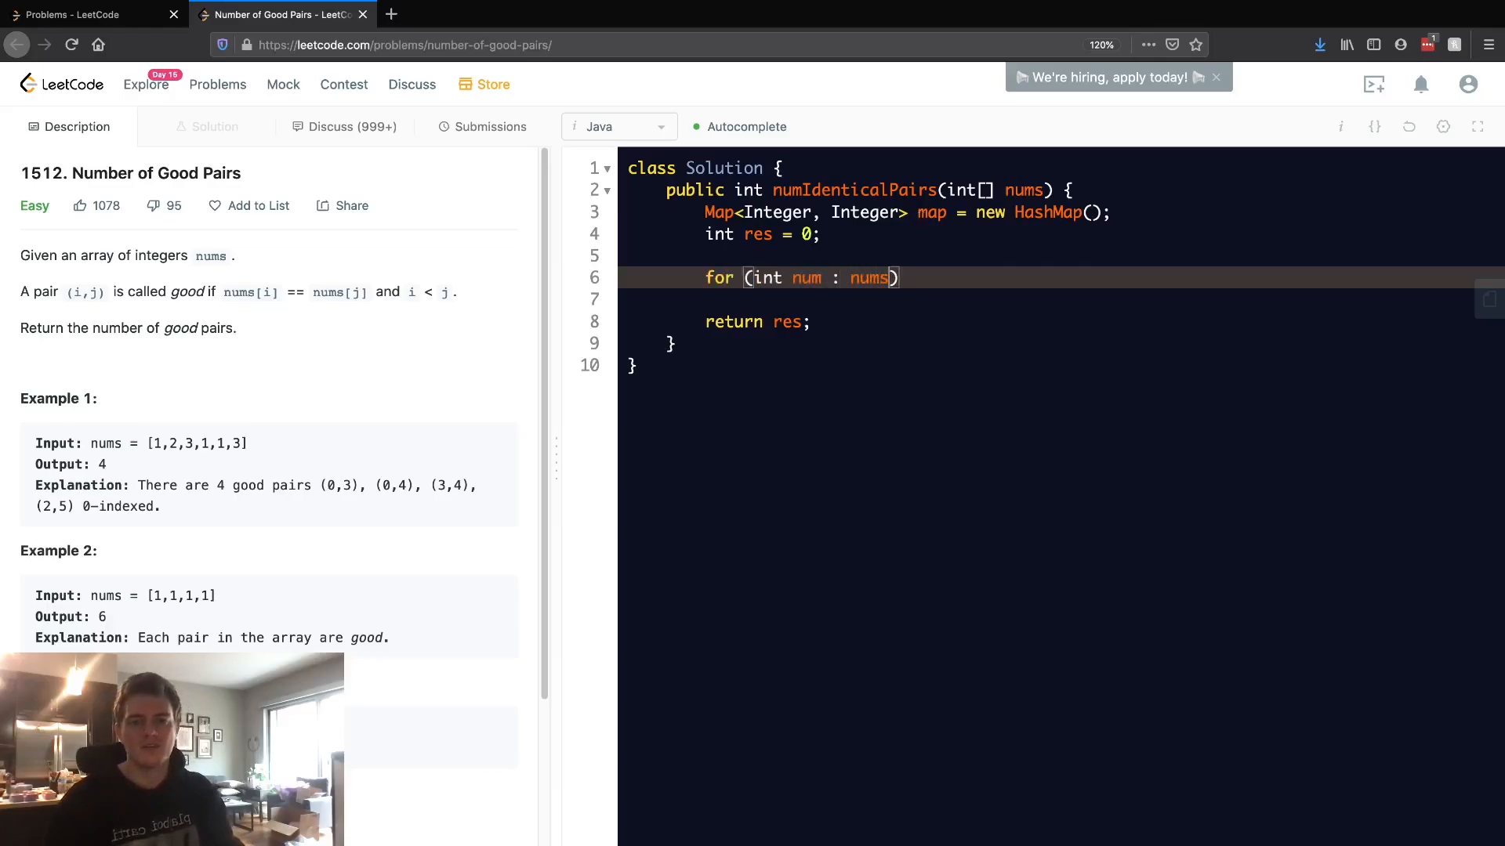
type(")")
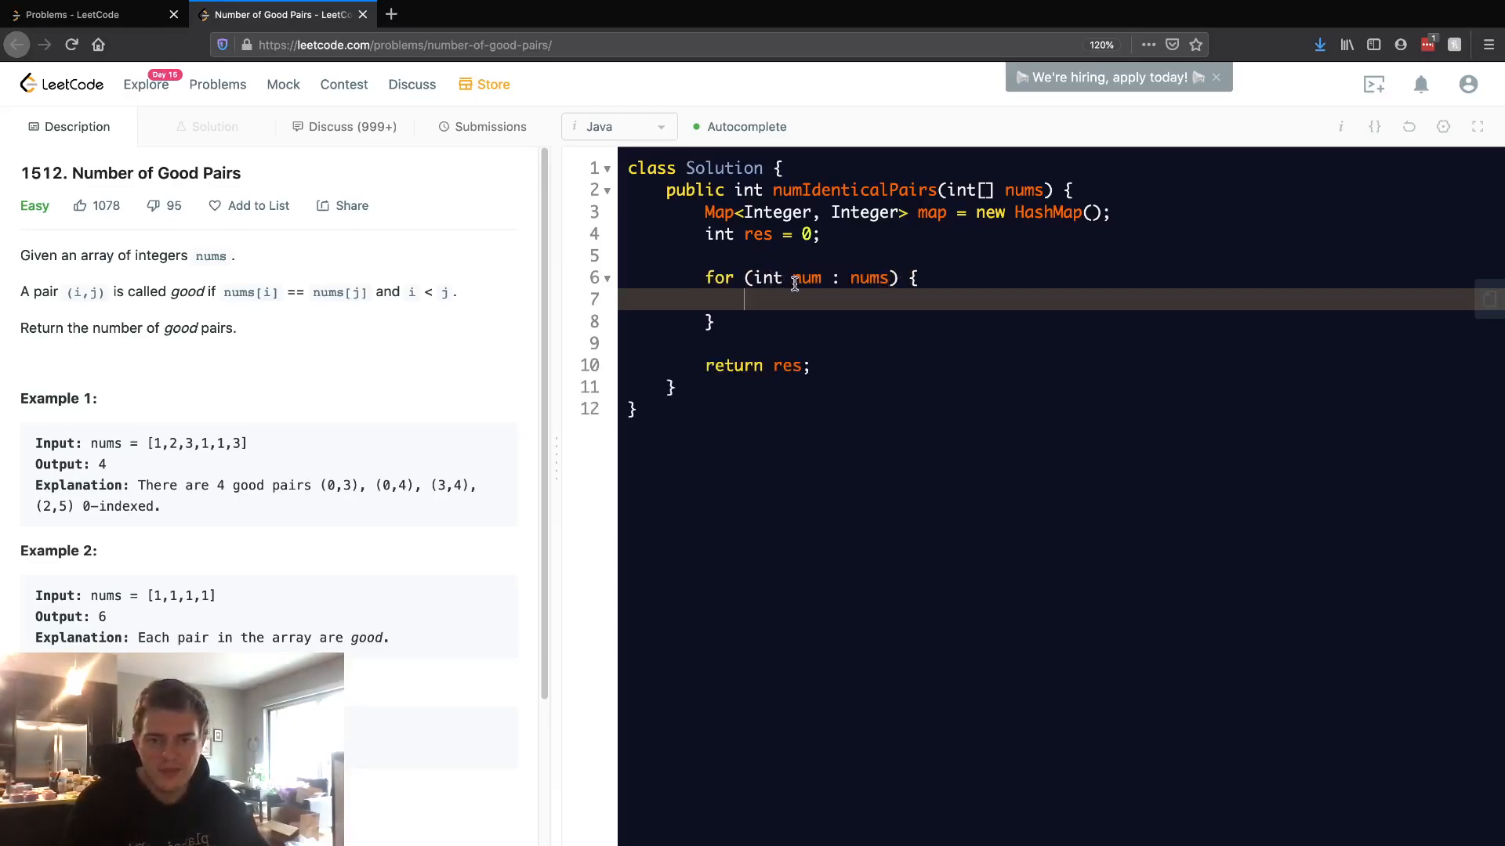
double_click(869, 279)
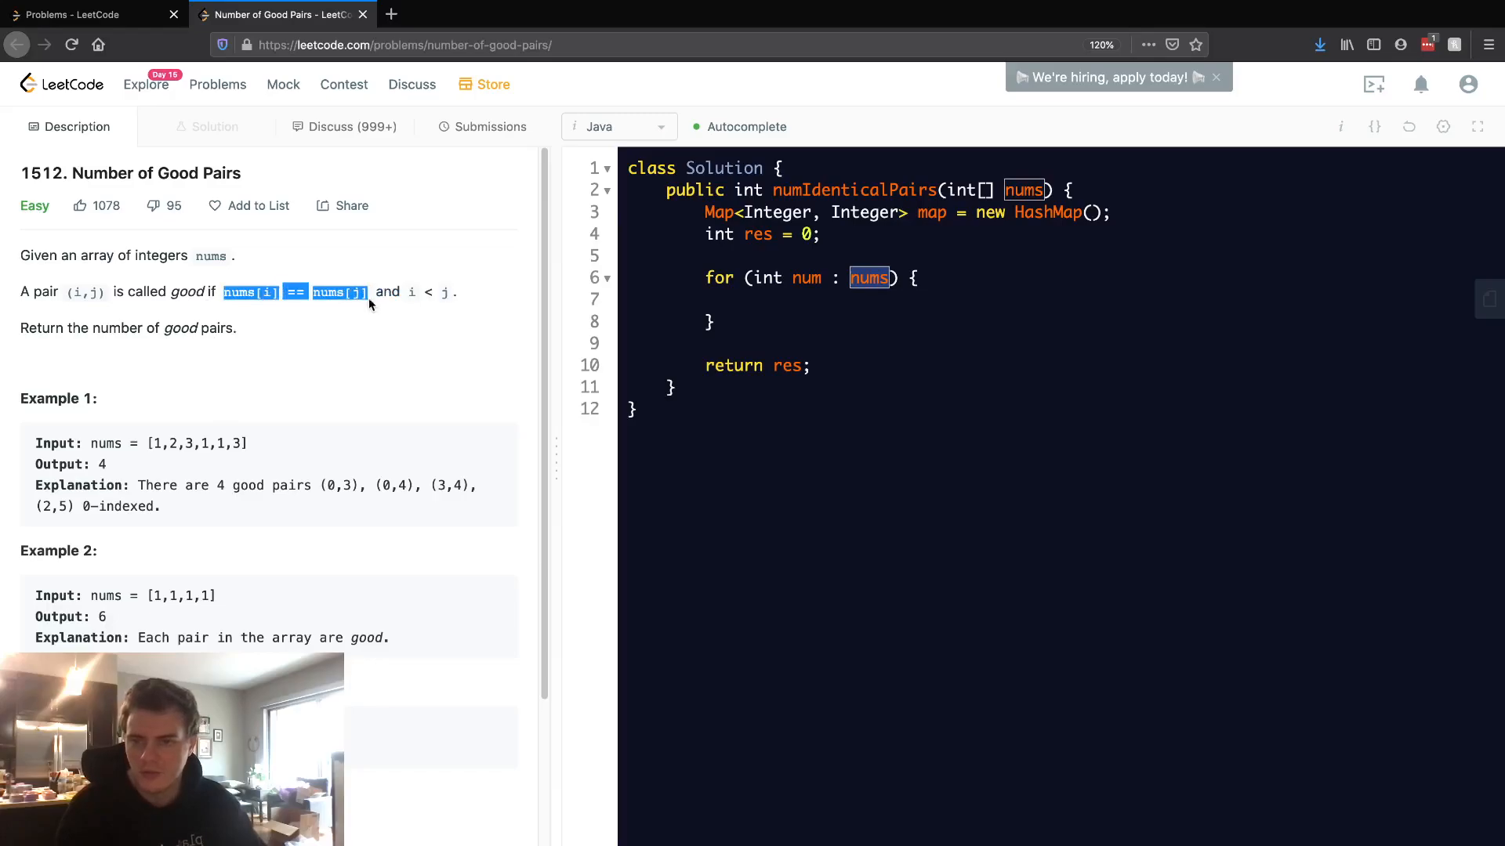
mouse_move(317, 403)
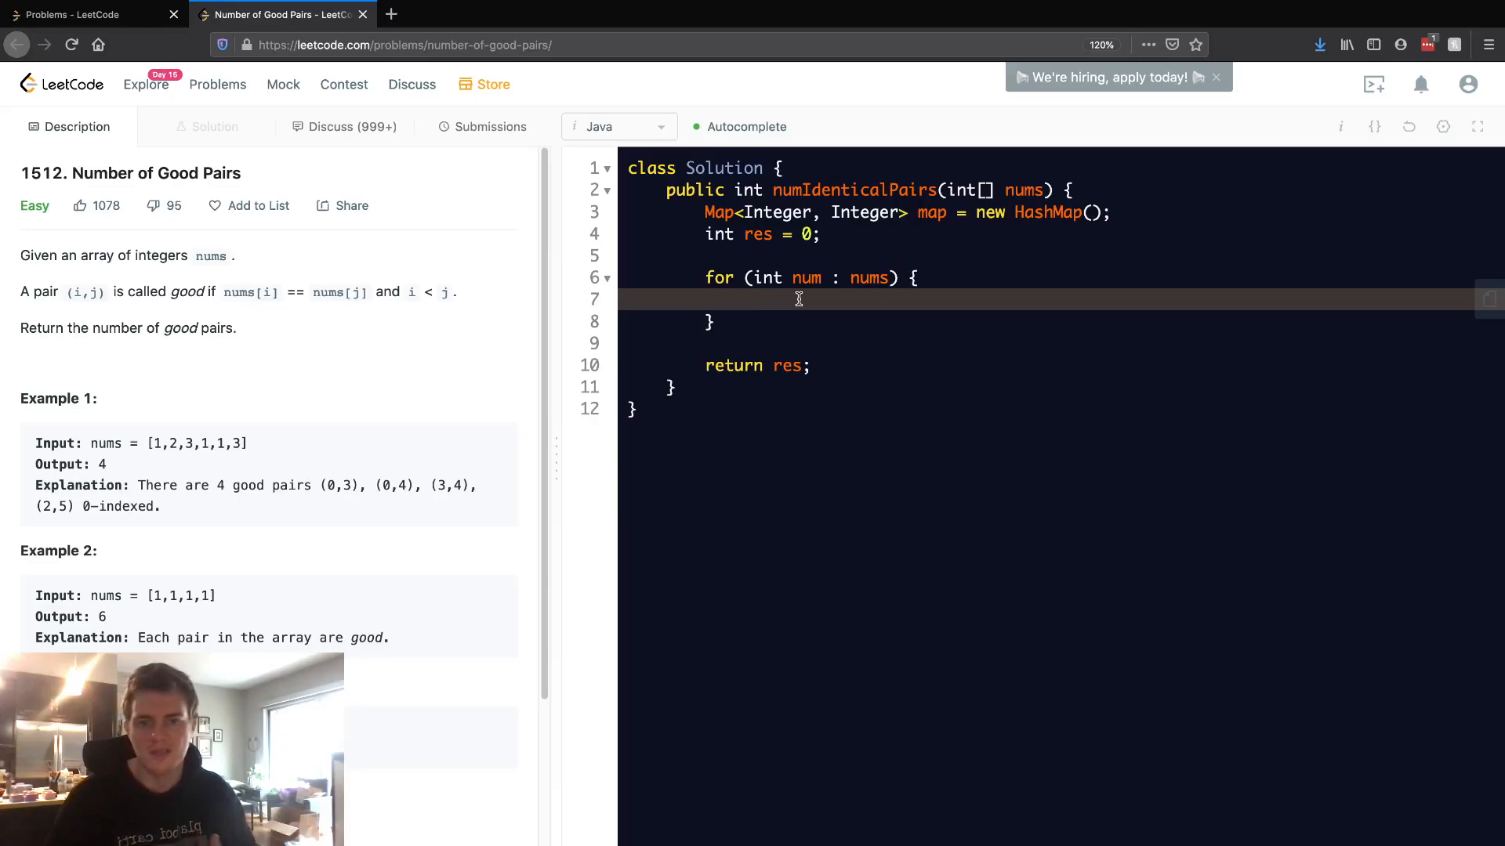
mouse_move(480, 373)
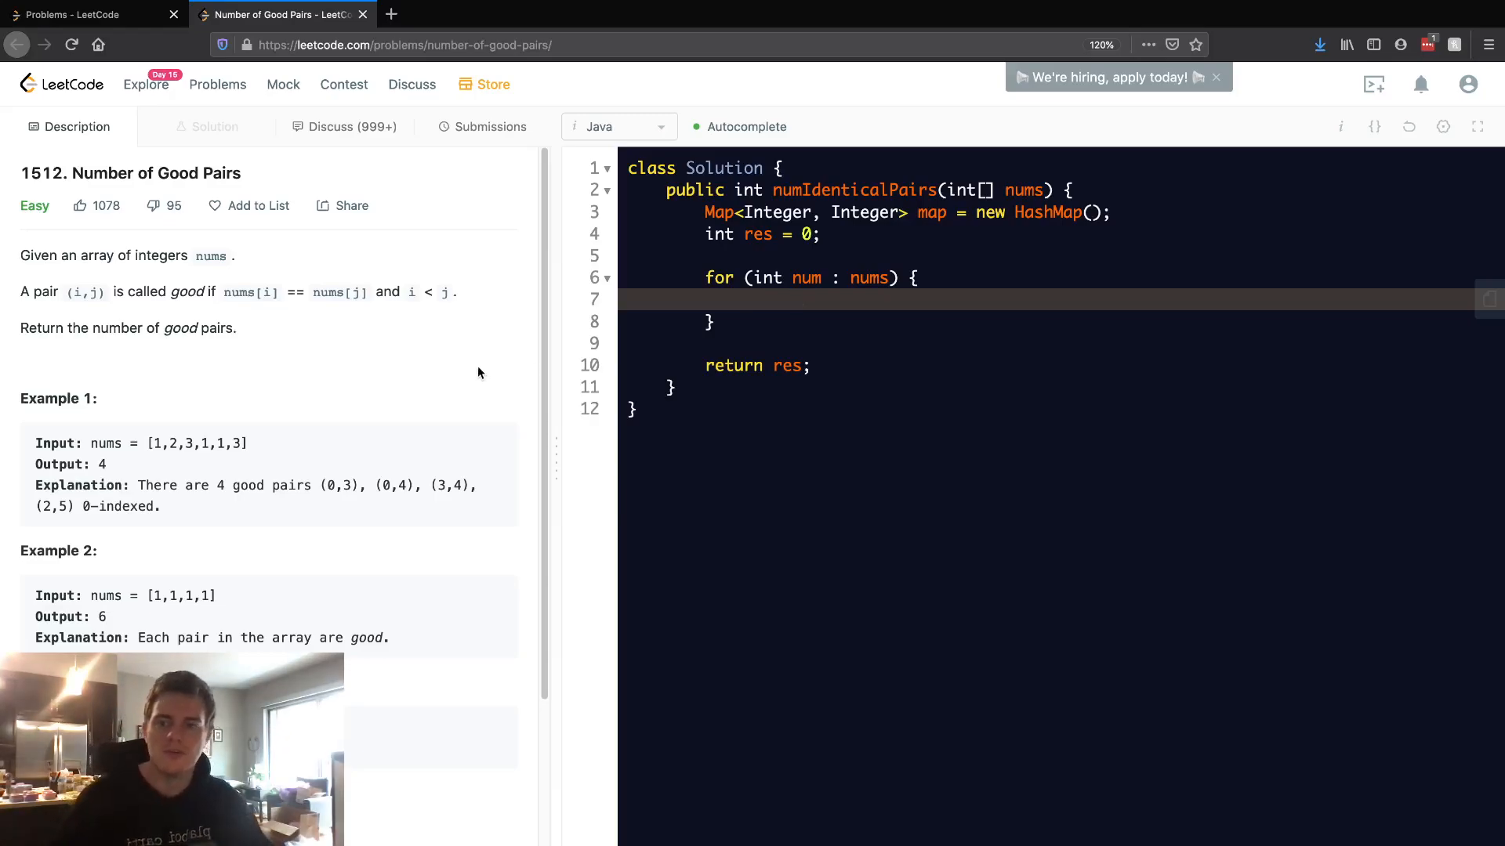
Highlight the nums[i] == nums[j] condition in the description, then return to the loop body
left_click_drag(409, 292, 448, 291)
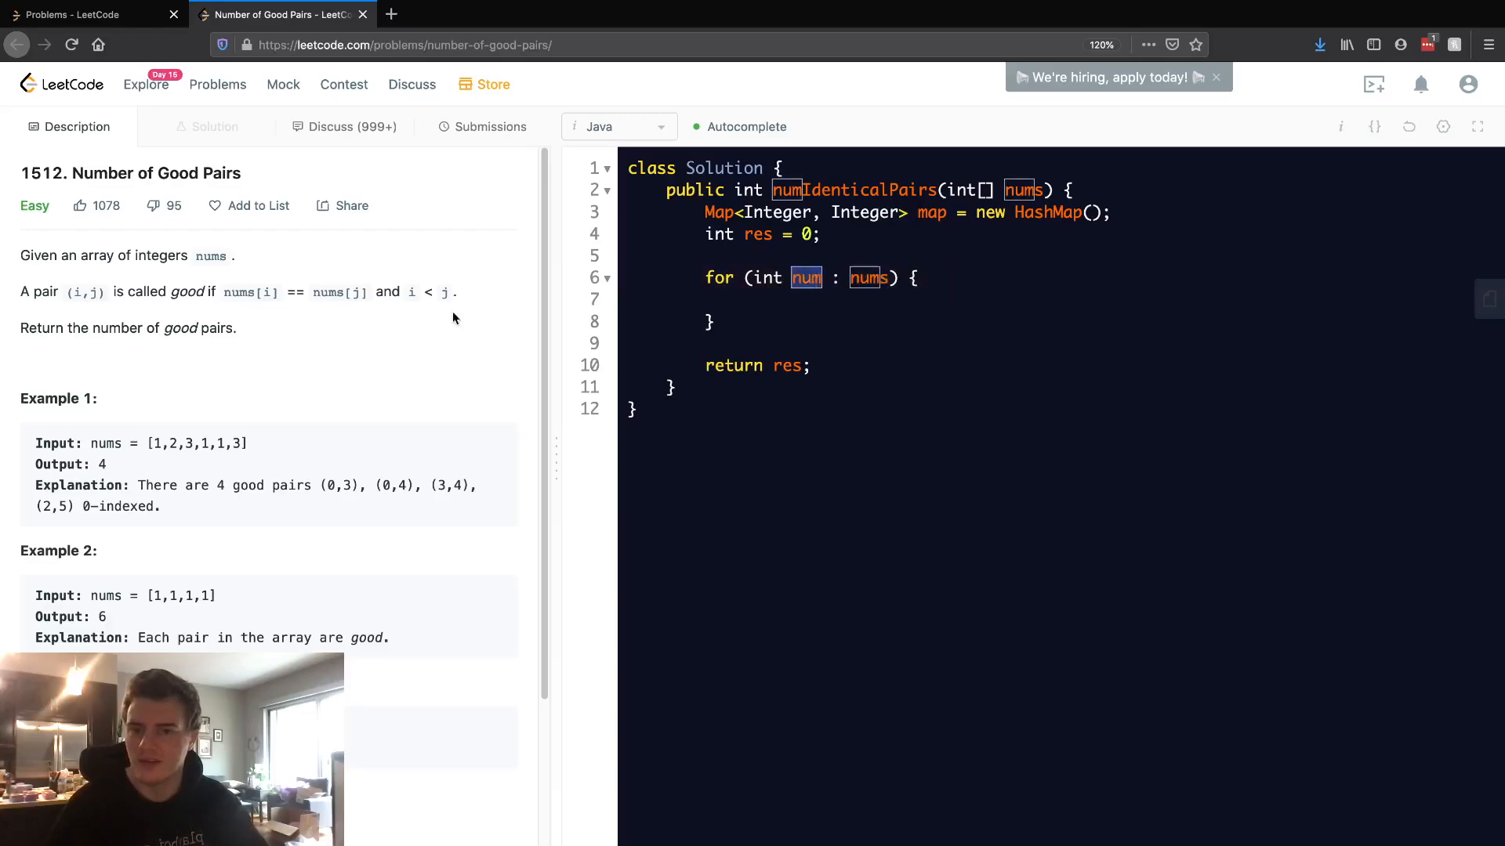
left_click_drag(225, 292, 334, 291)
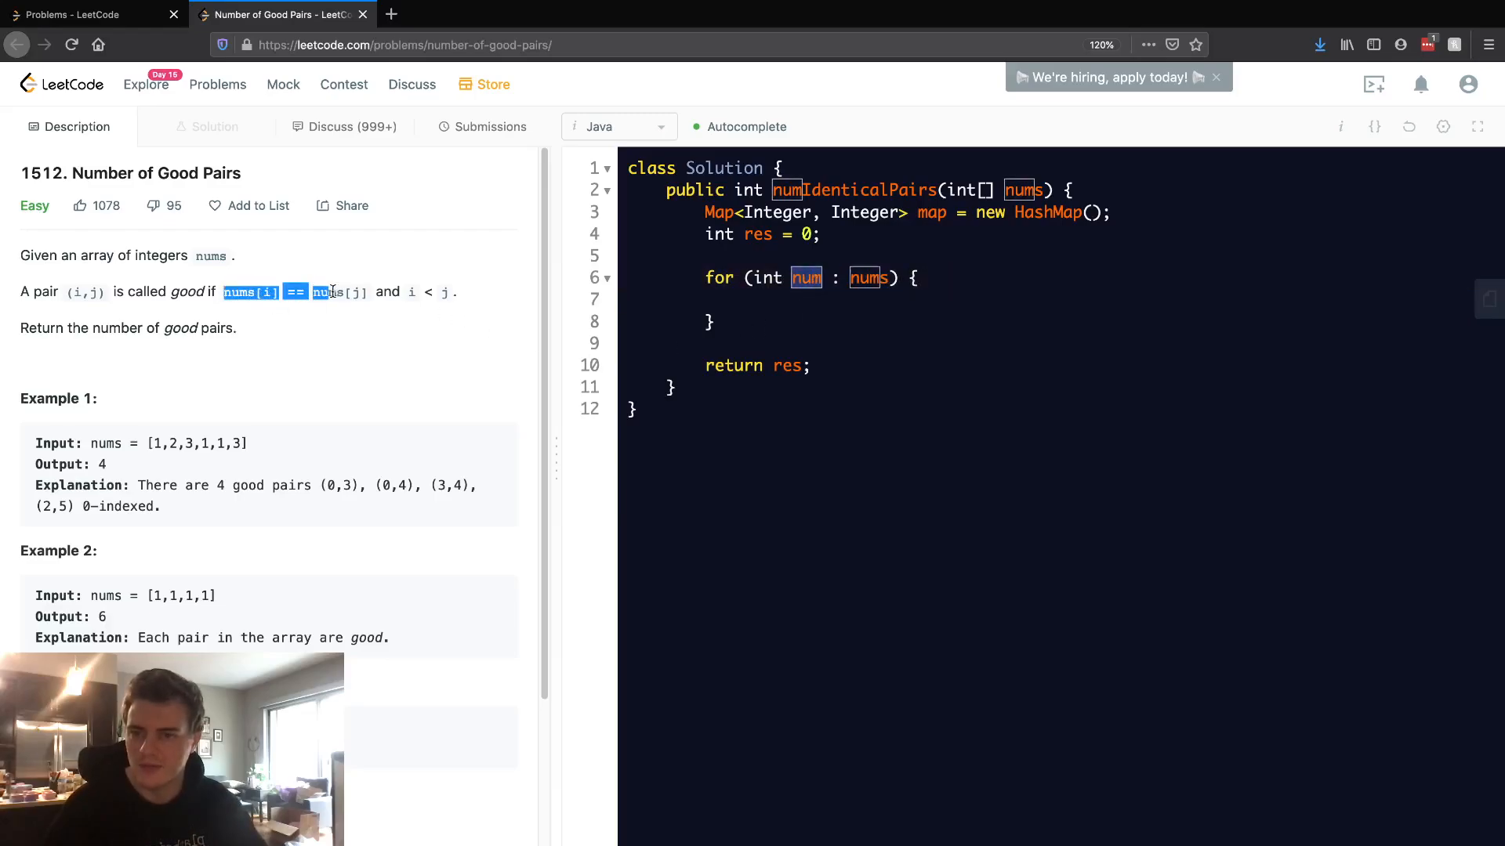
left_click(813, 301)
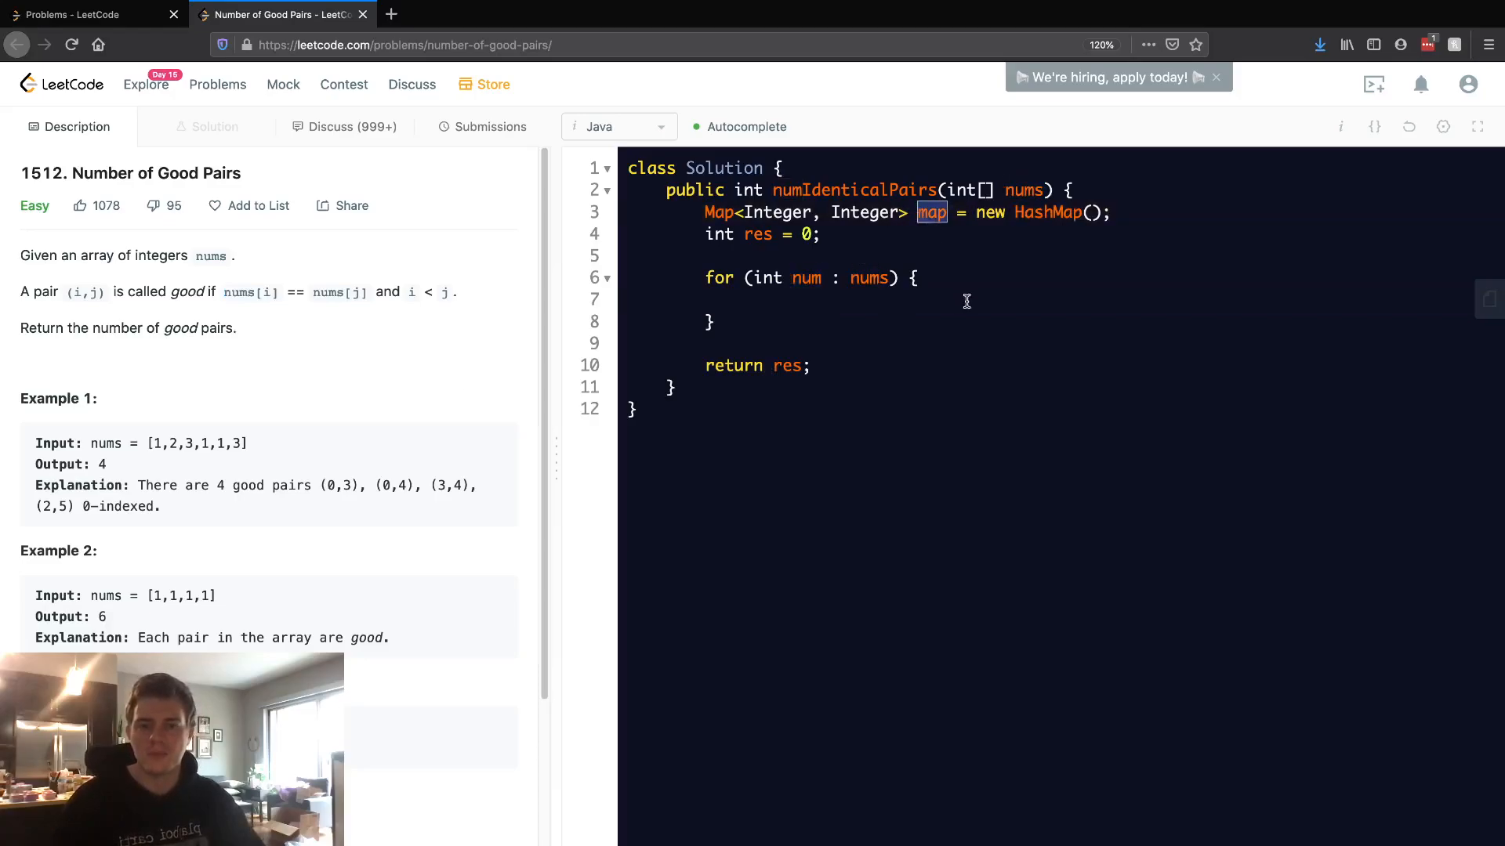
Inside the loop, start an if (map.containsKey(num)) { block
left_click(804, 301)
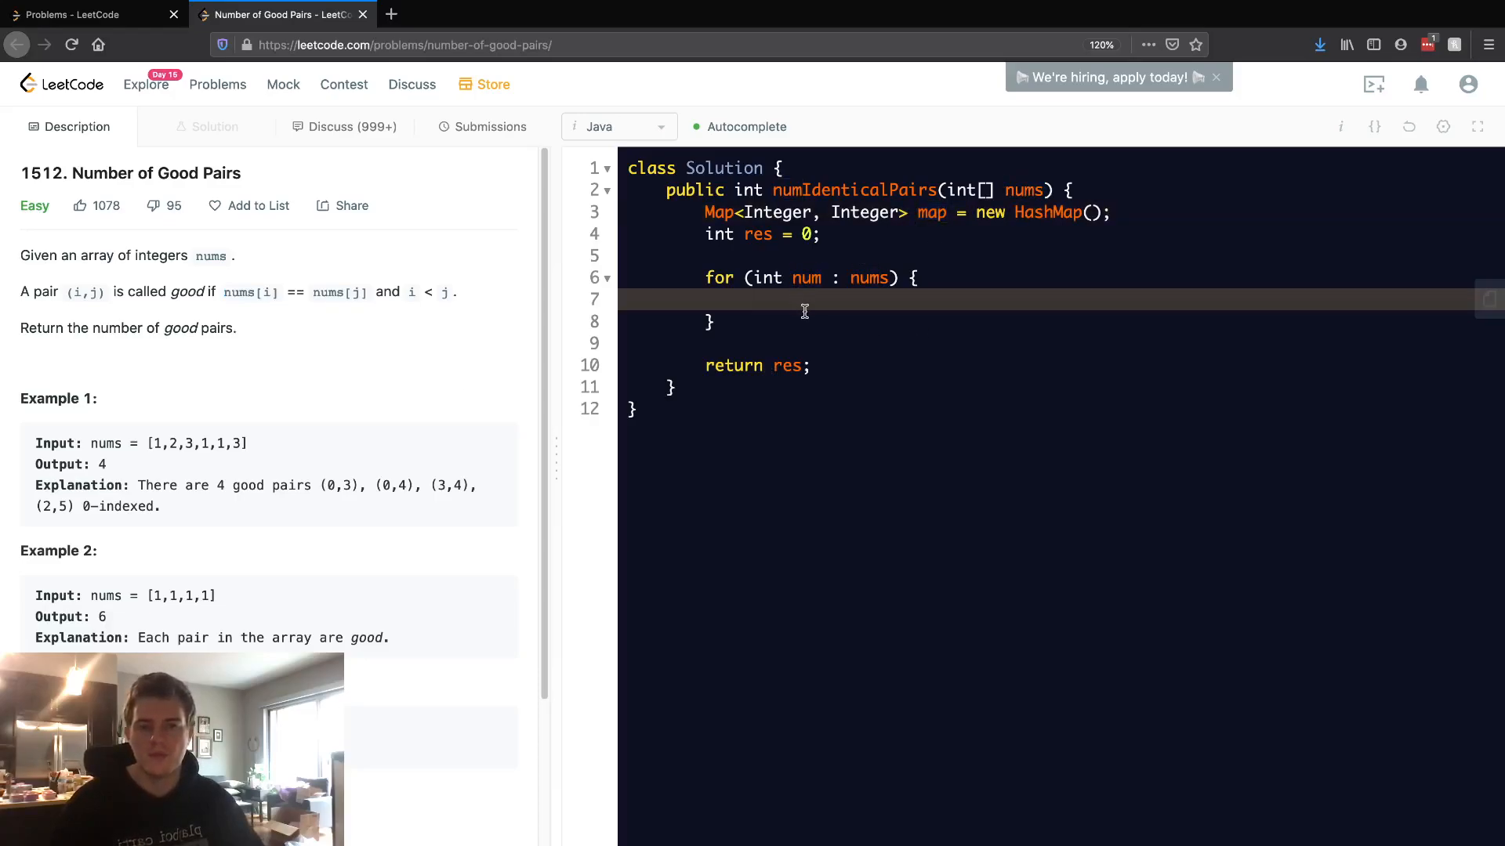
double_click(806, 277)
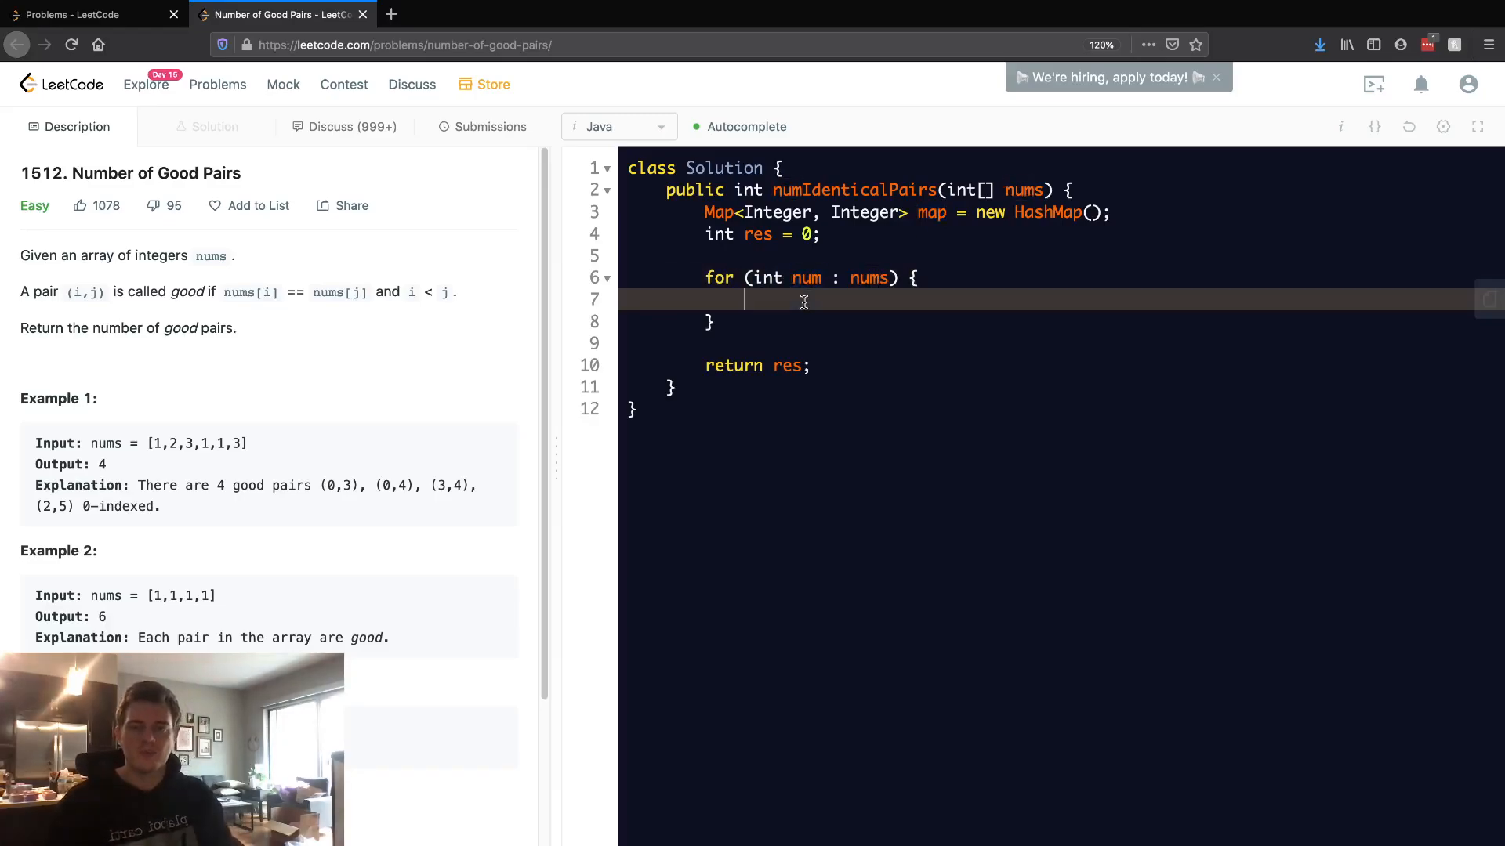
type("if (map)")
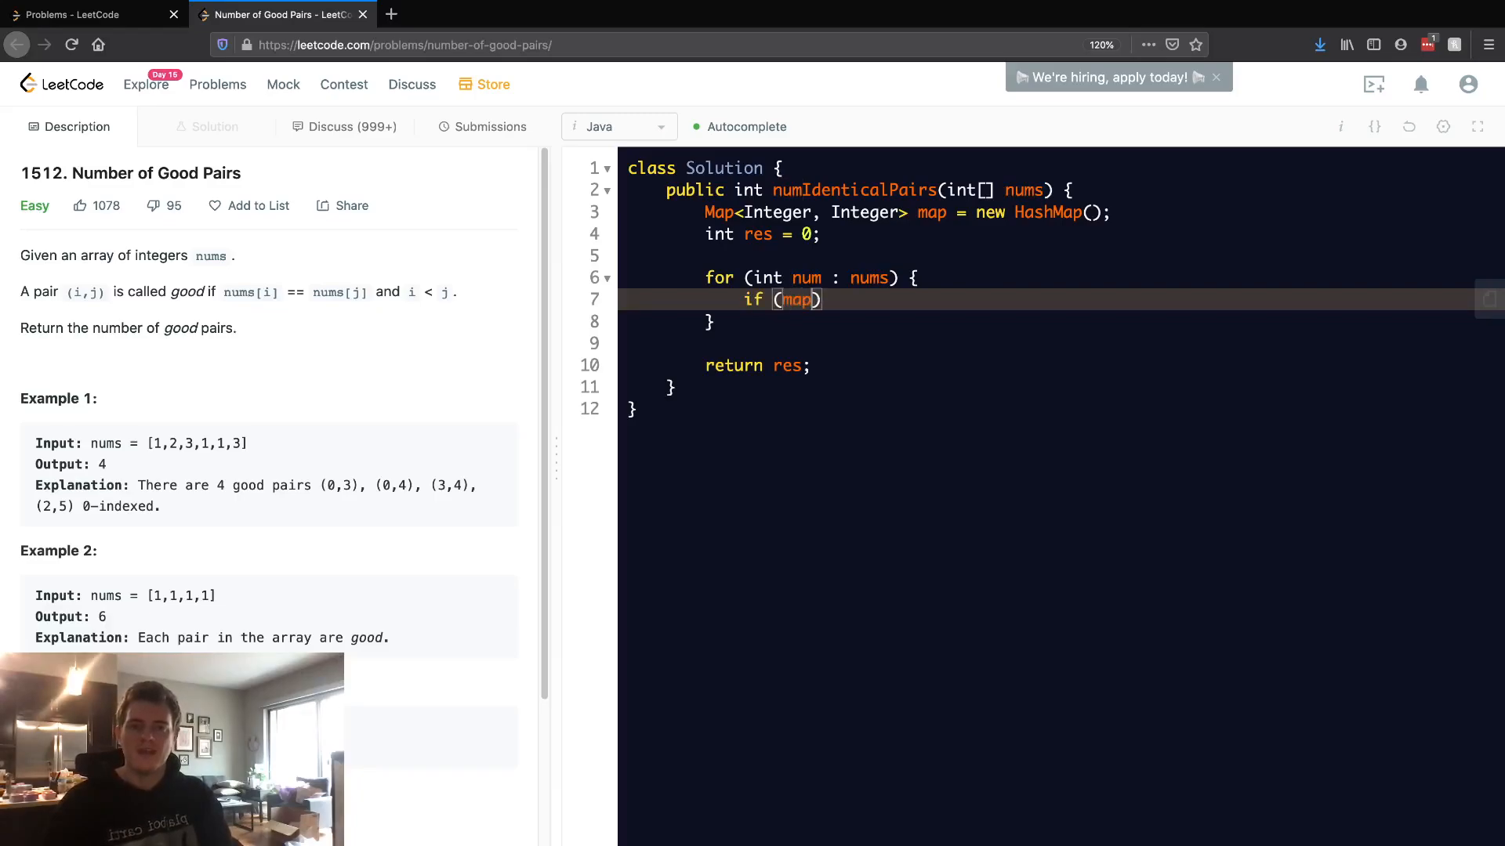
type(".containsKey(num")
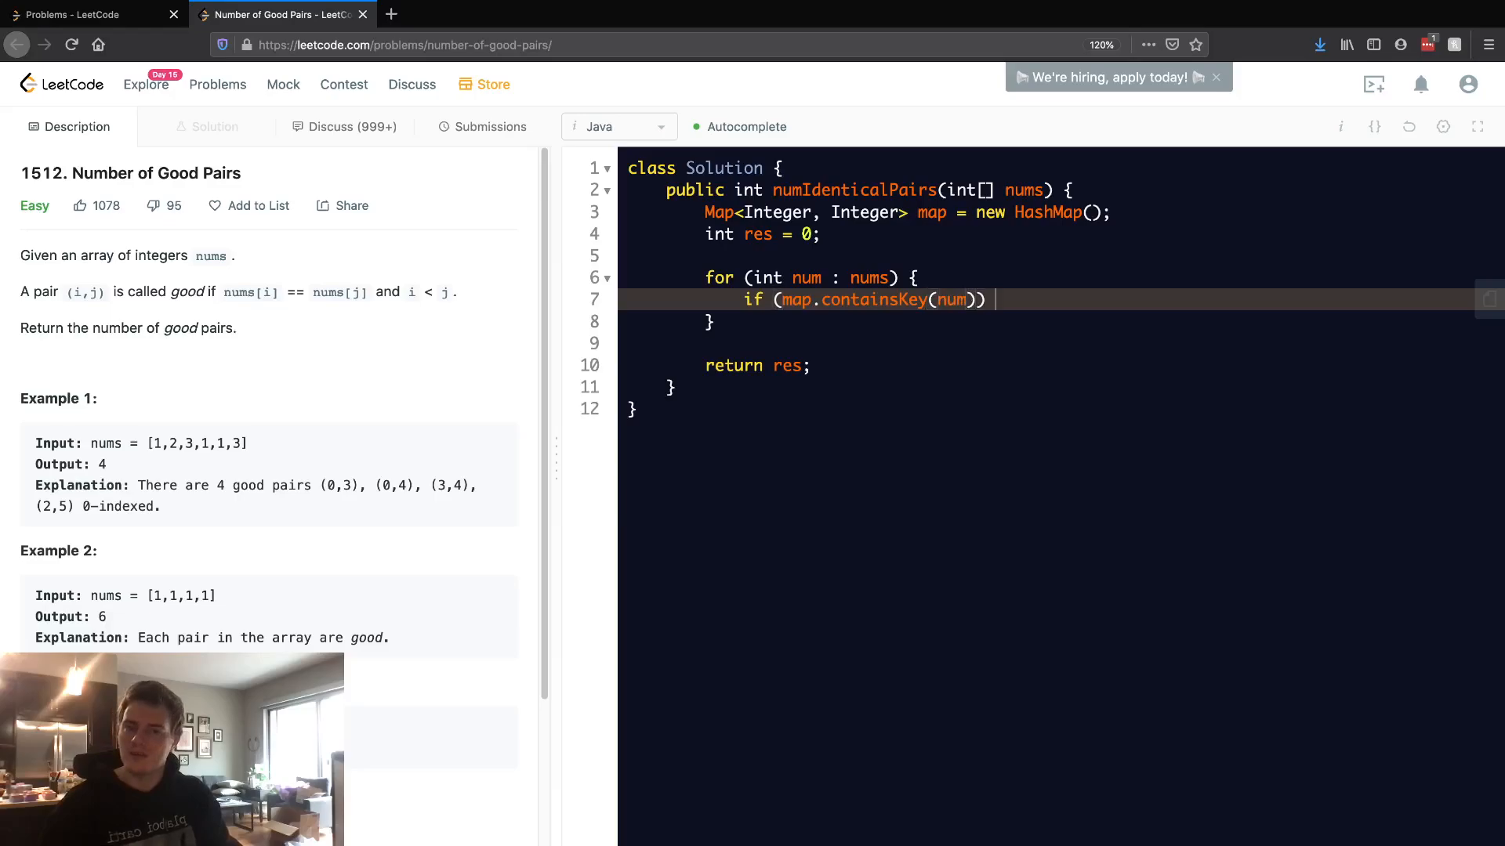
type("{")
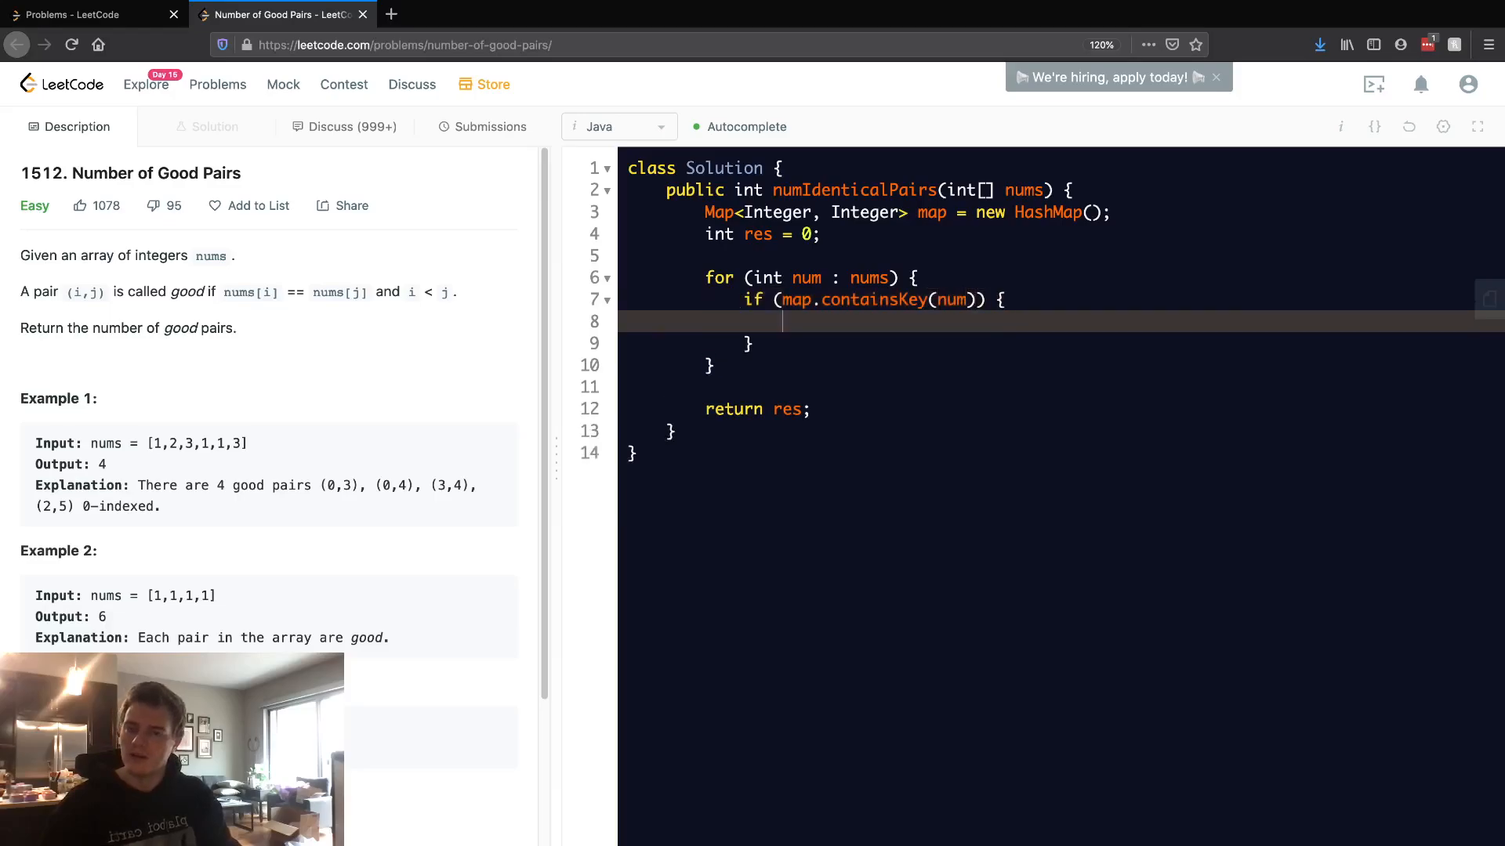
Add res += map.get(num); in the if body and begin a map. call after the block
type("res += map.get(")
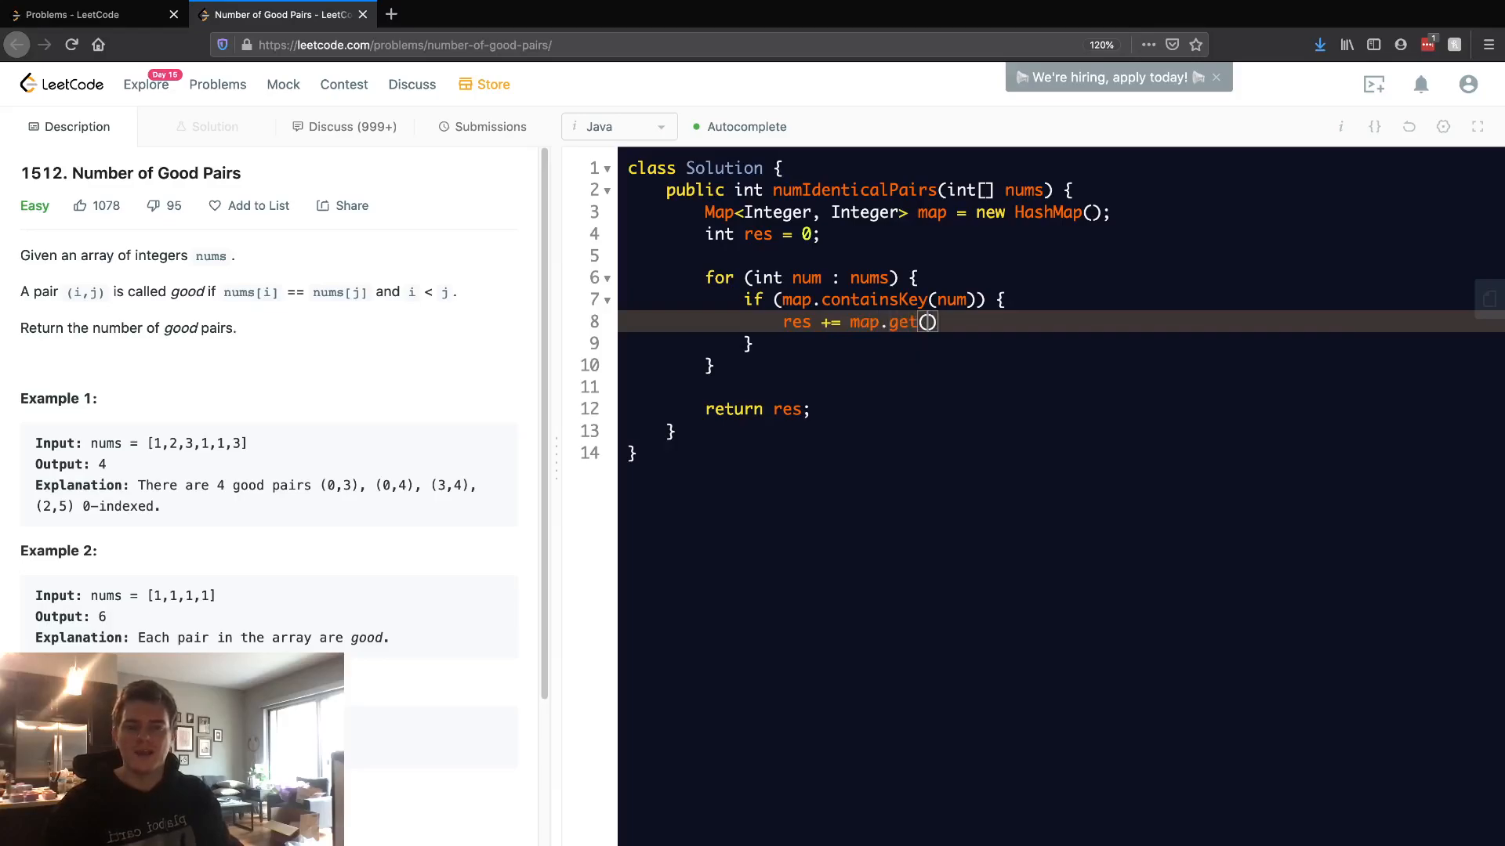
type("num);")
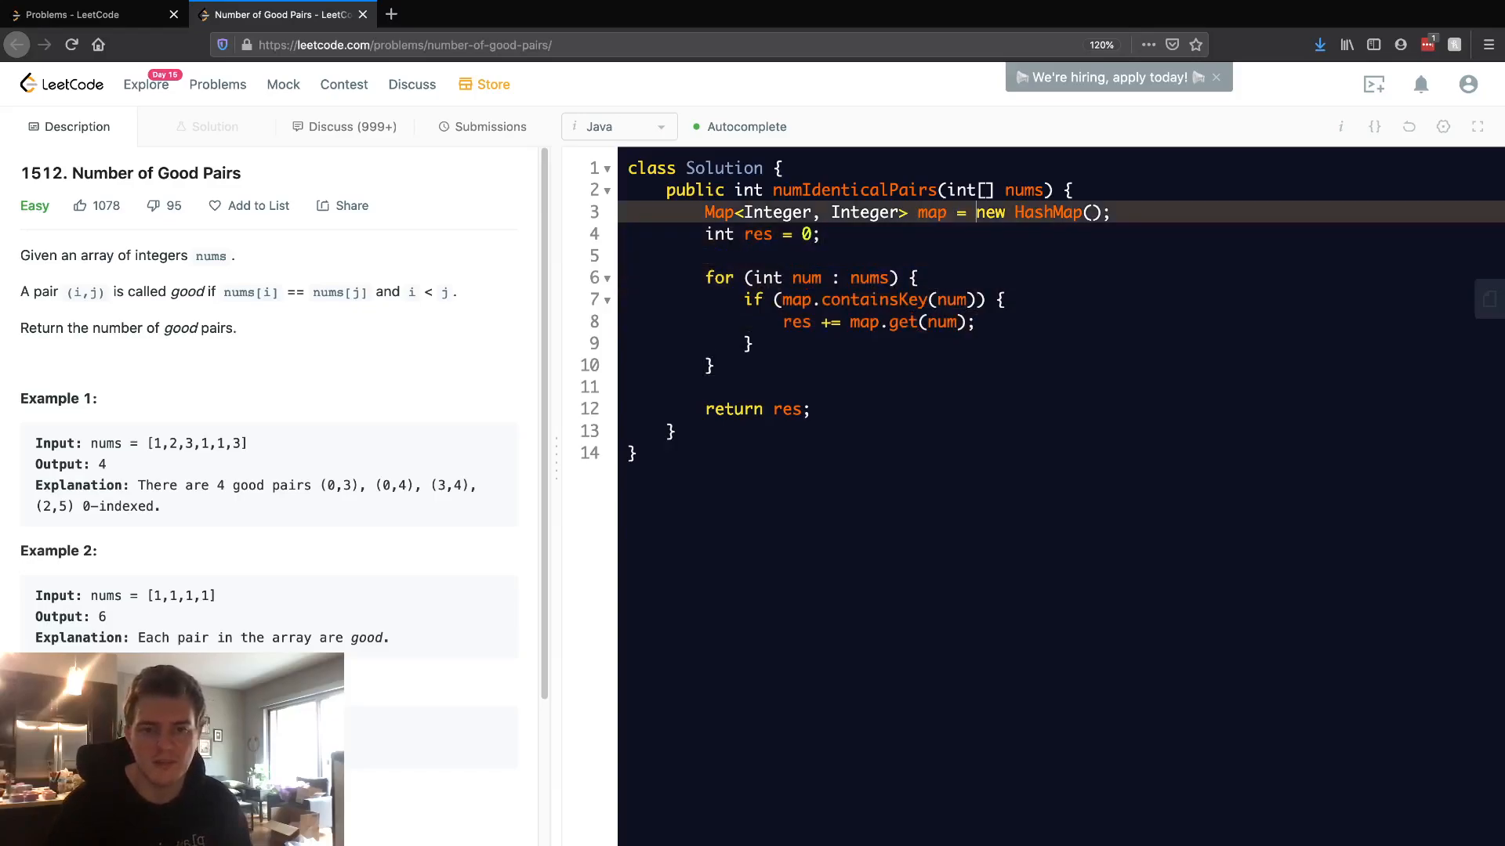
left_click(749, 343)
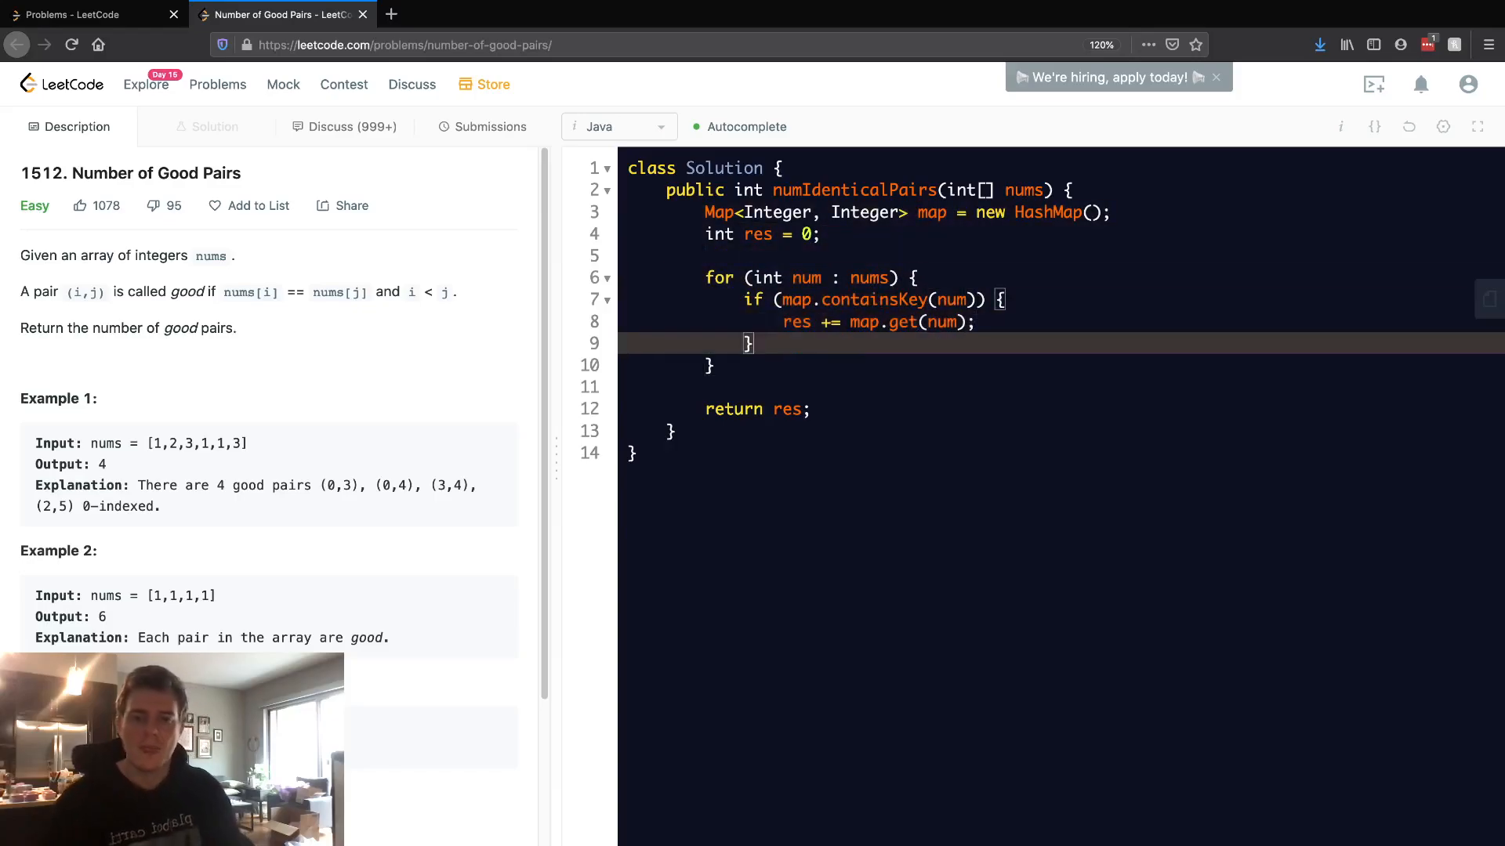
type("map.put(")
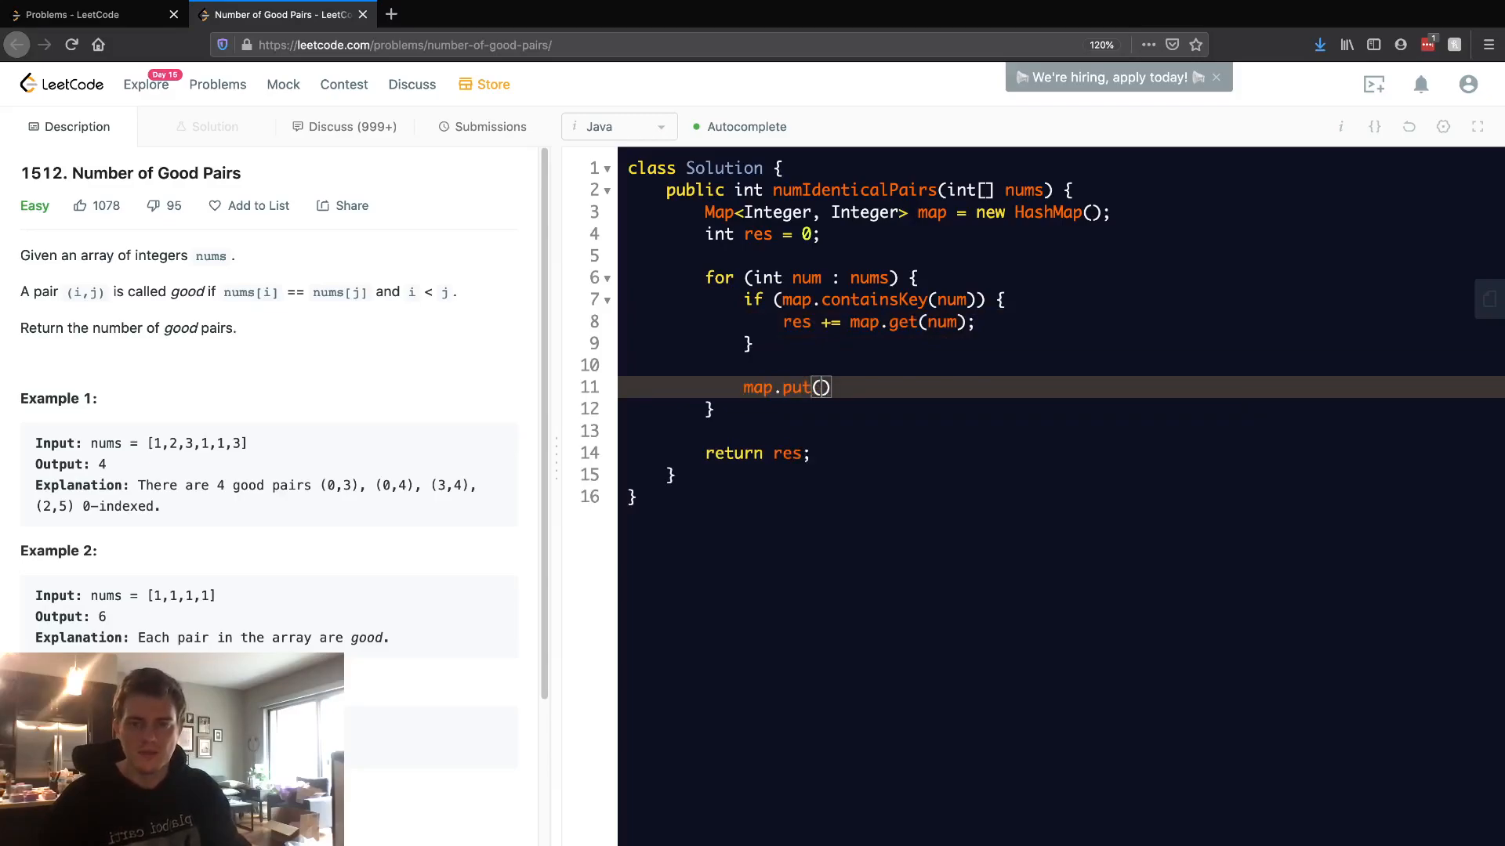
Complete map.put(num, map.getOrDefault(num, 0) + 1); using the getOrDefault completion
type("num,")
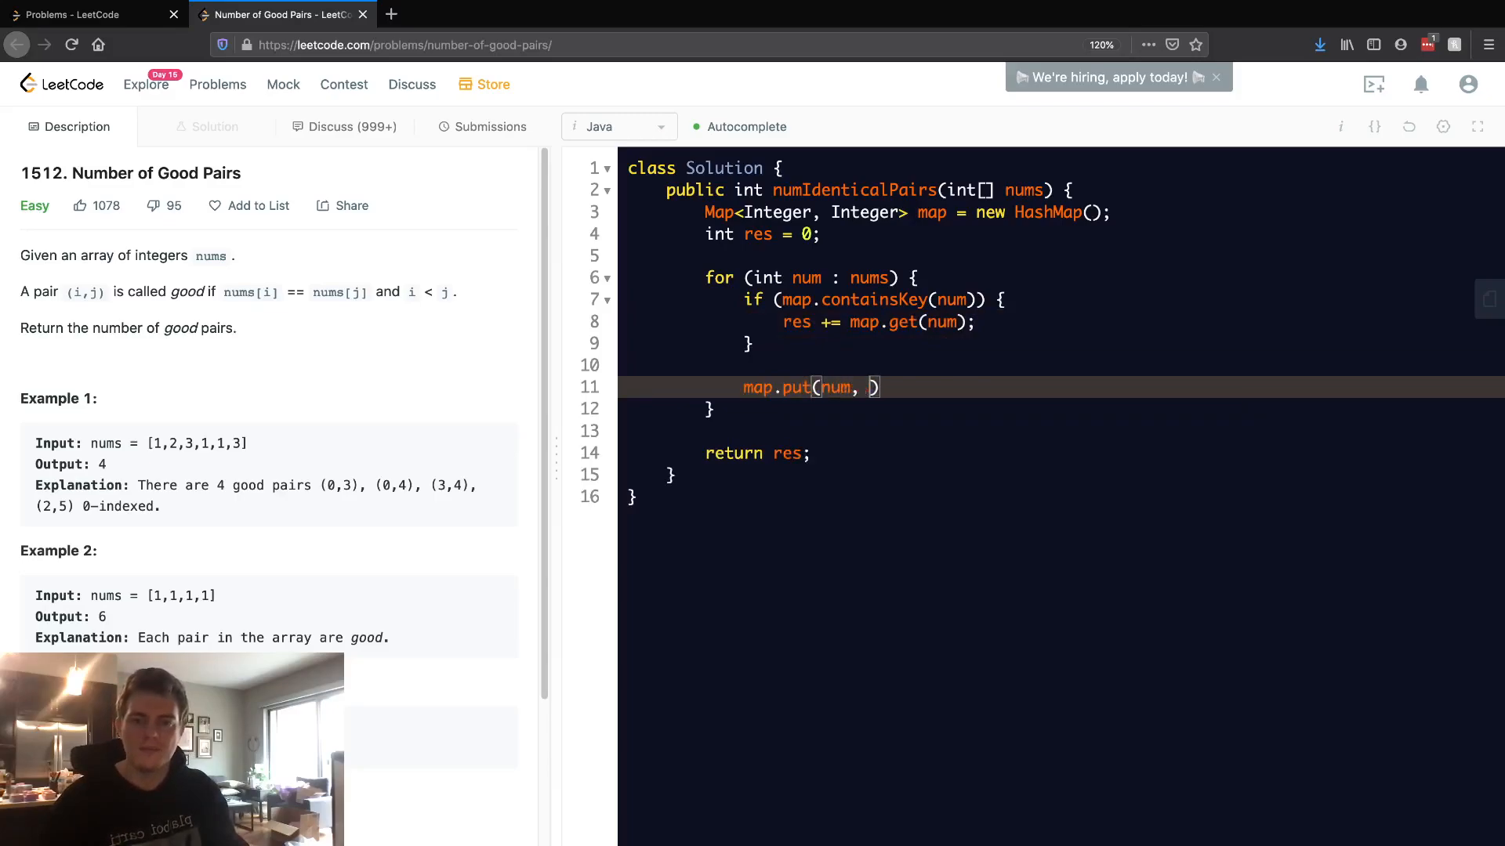
type("map.getOrDe")
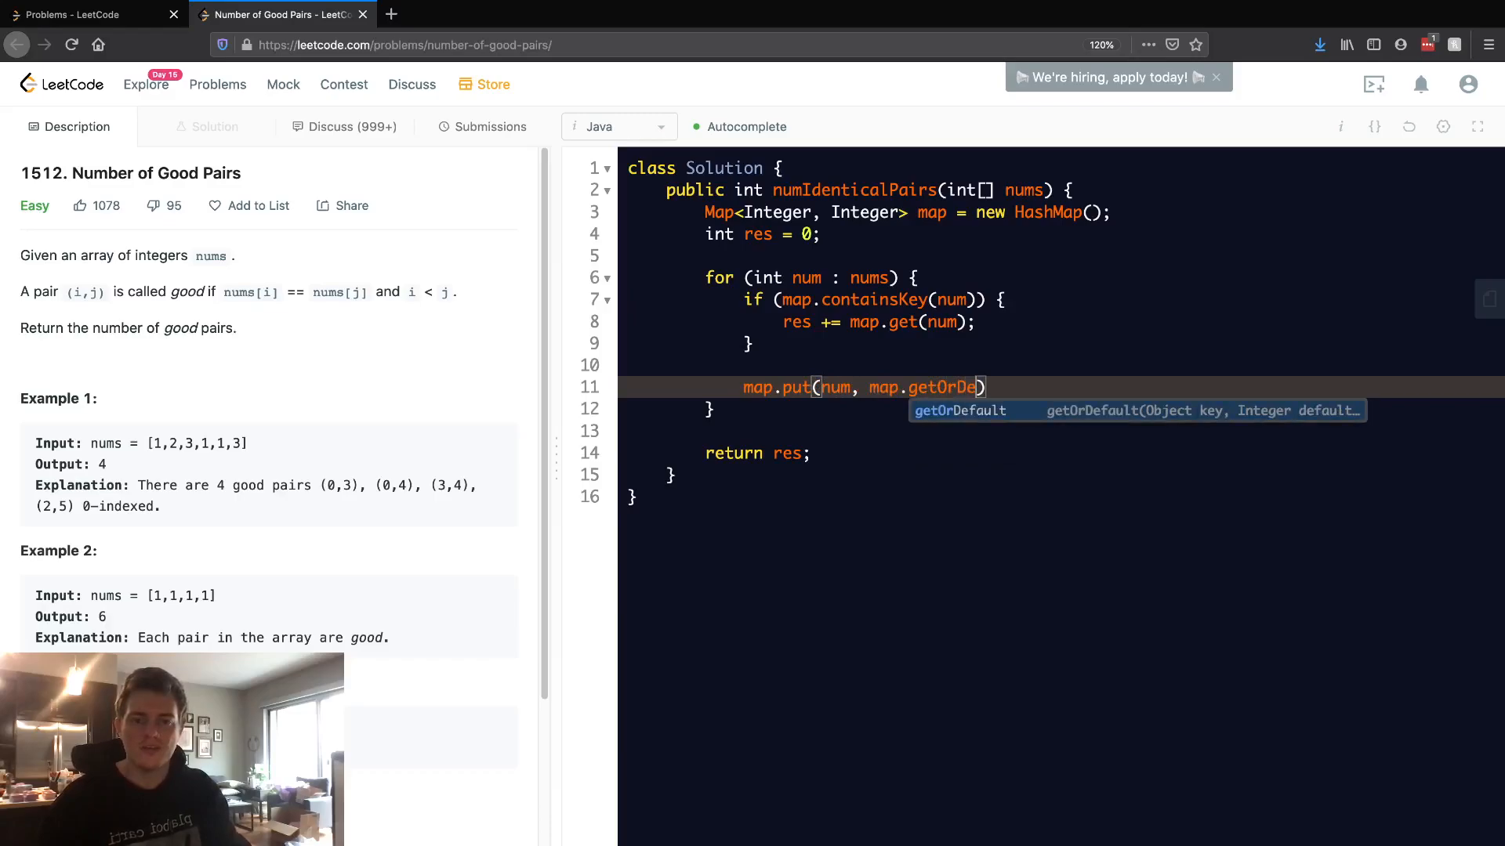
key("Tab")
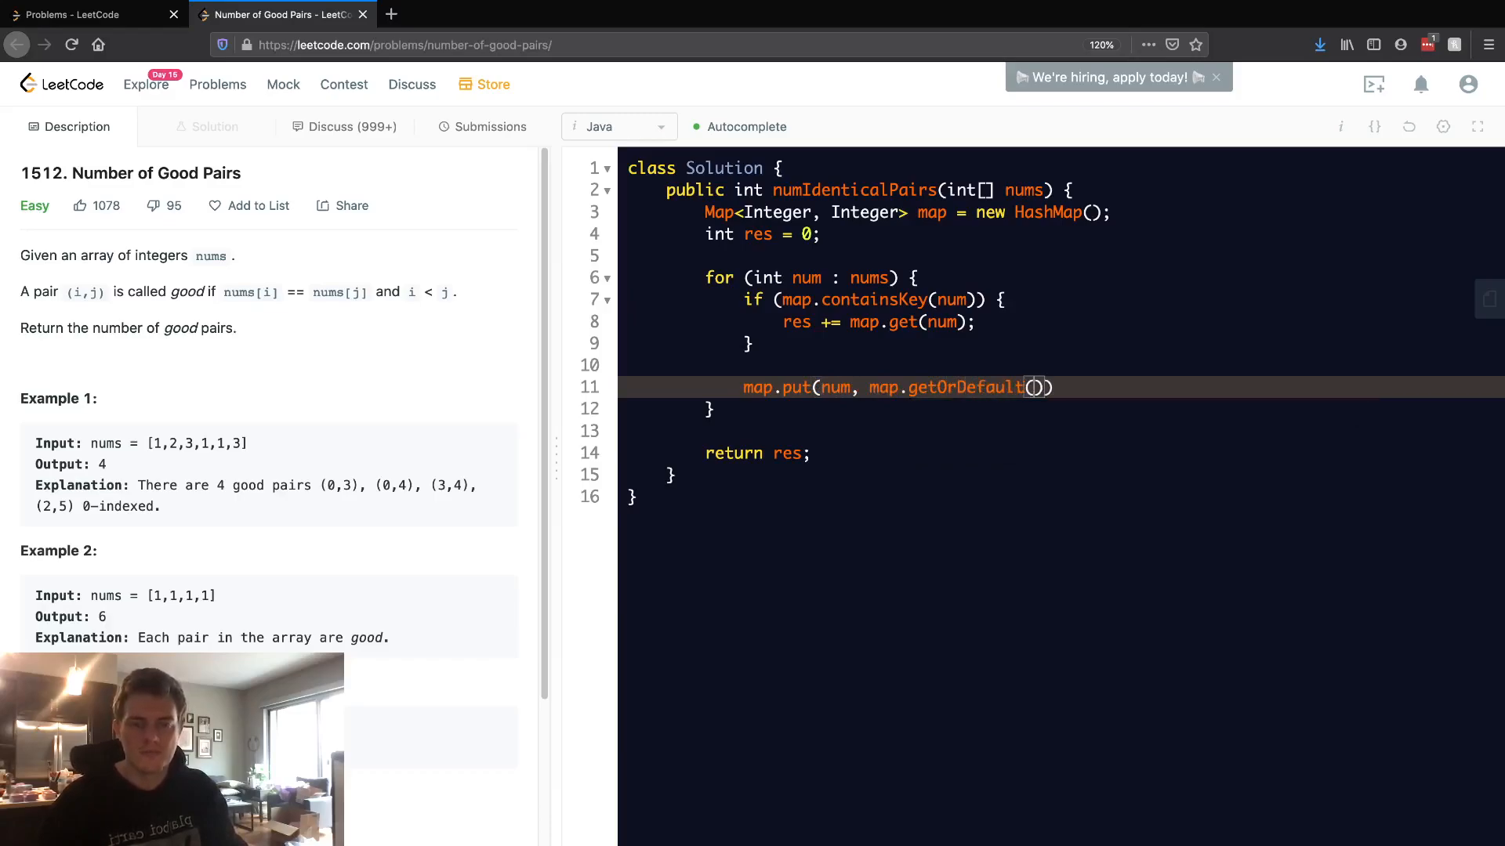
type("num, 0")
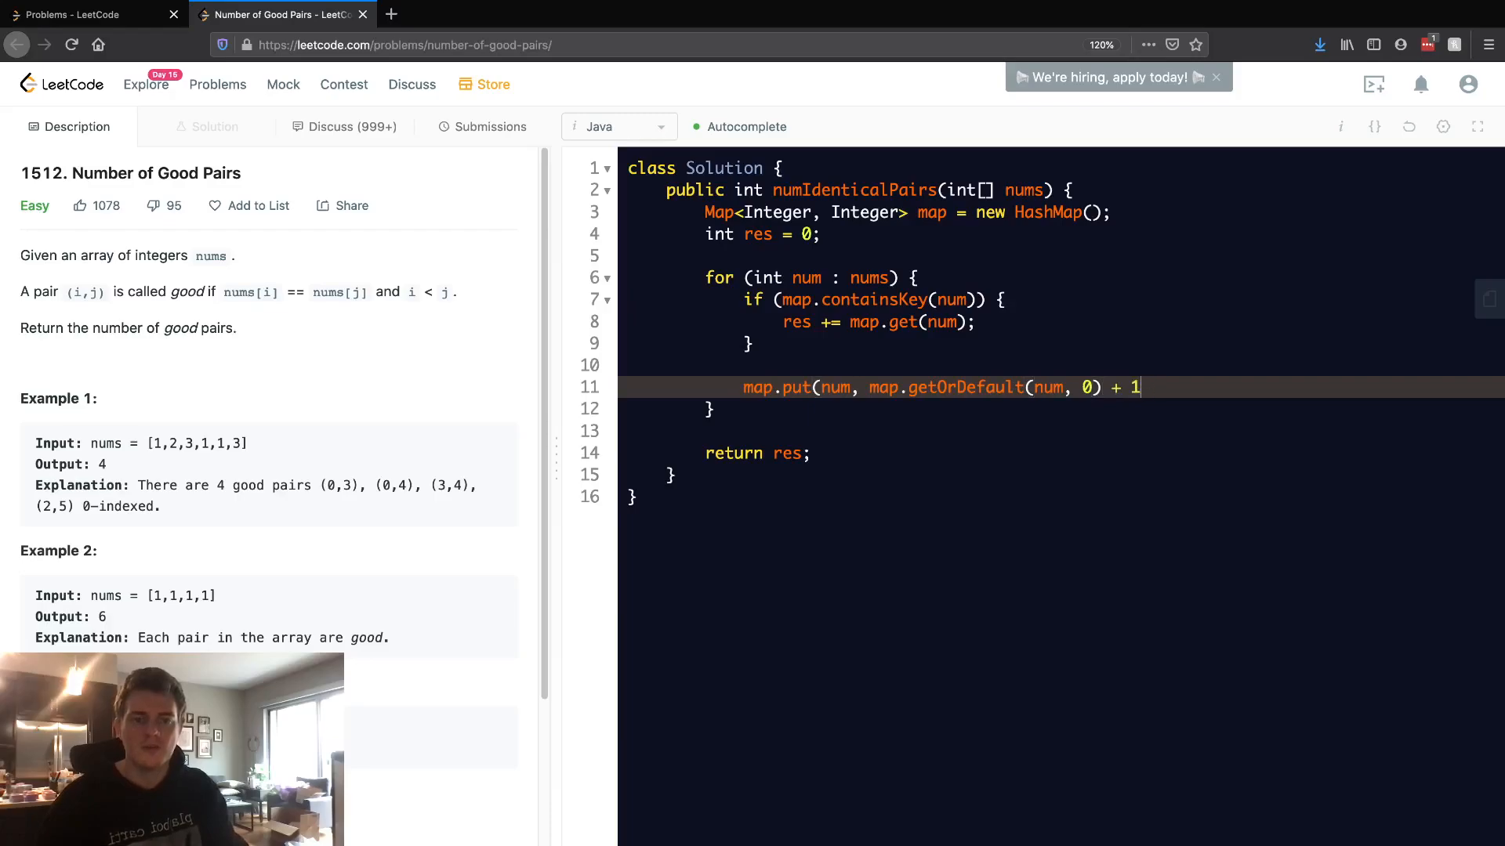
type(";")
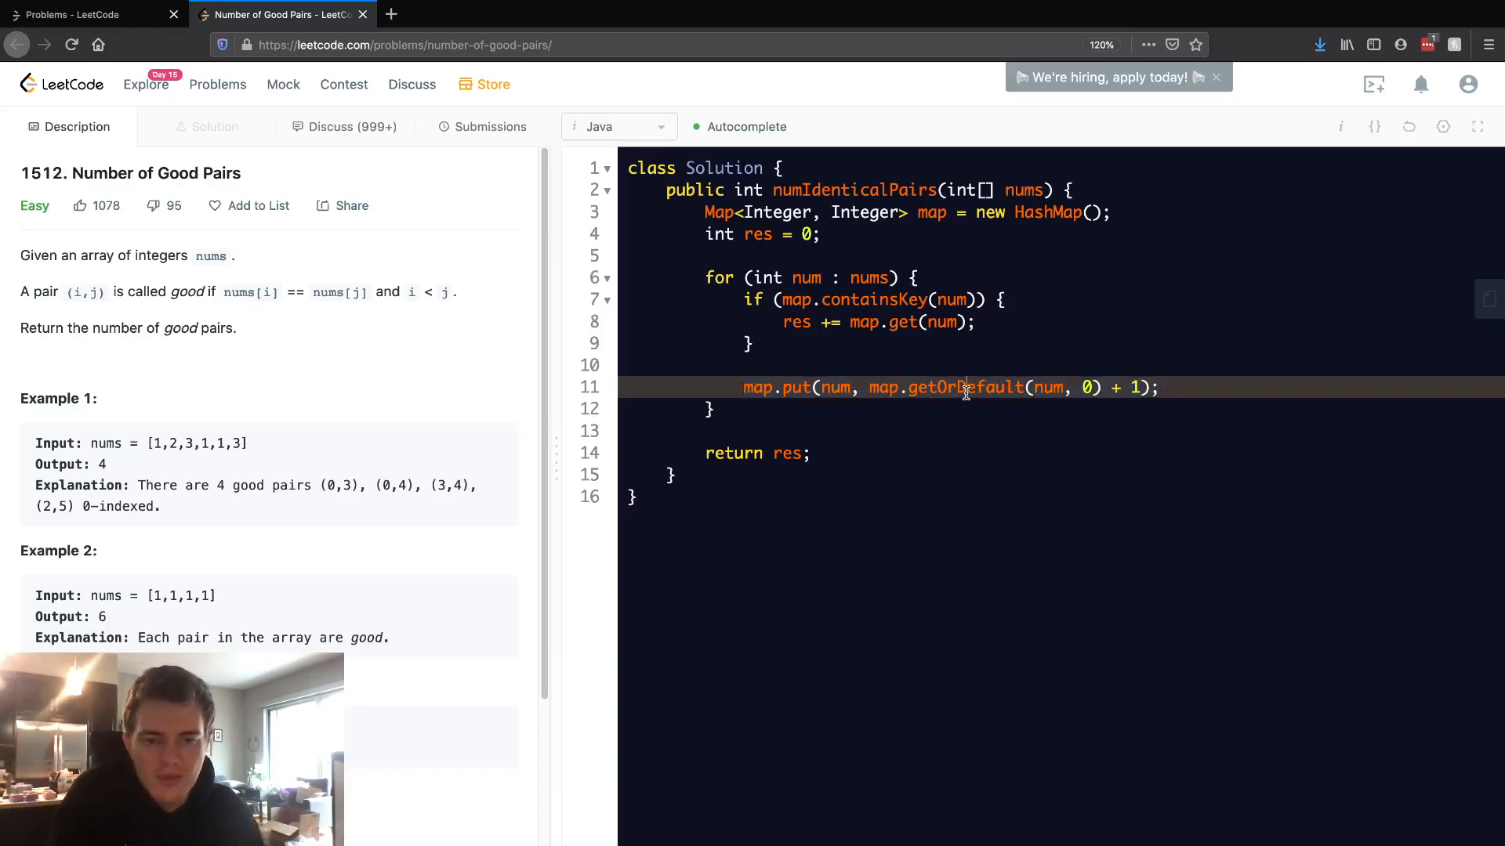
double_click(964, 387)
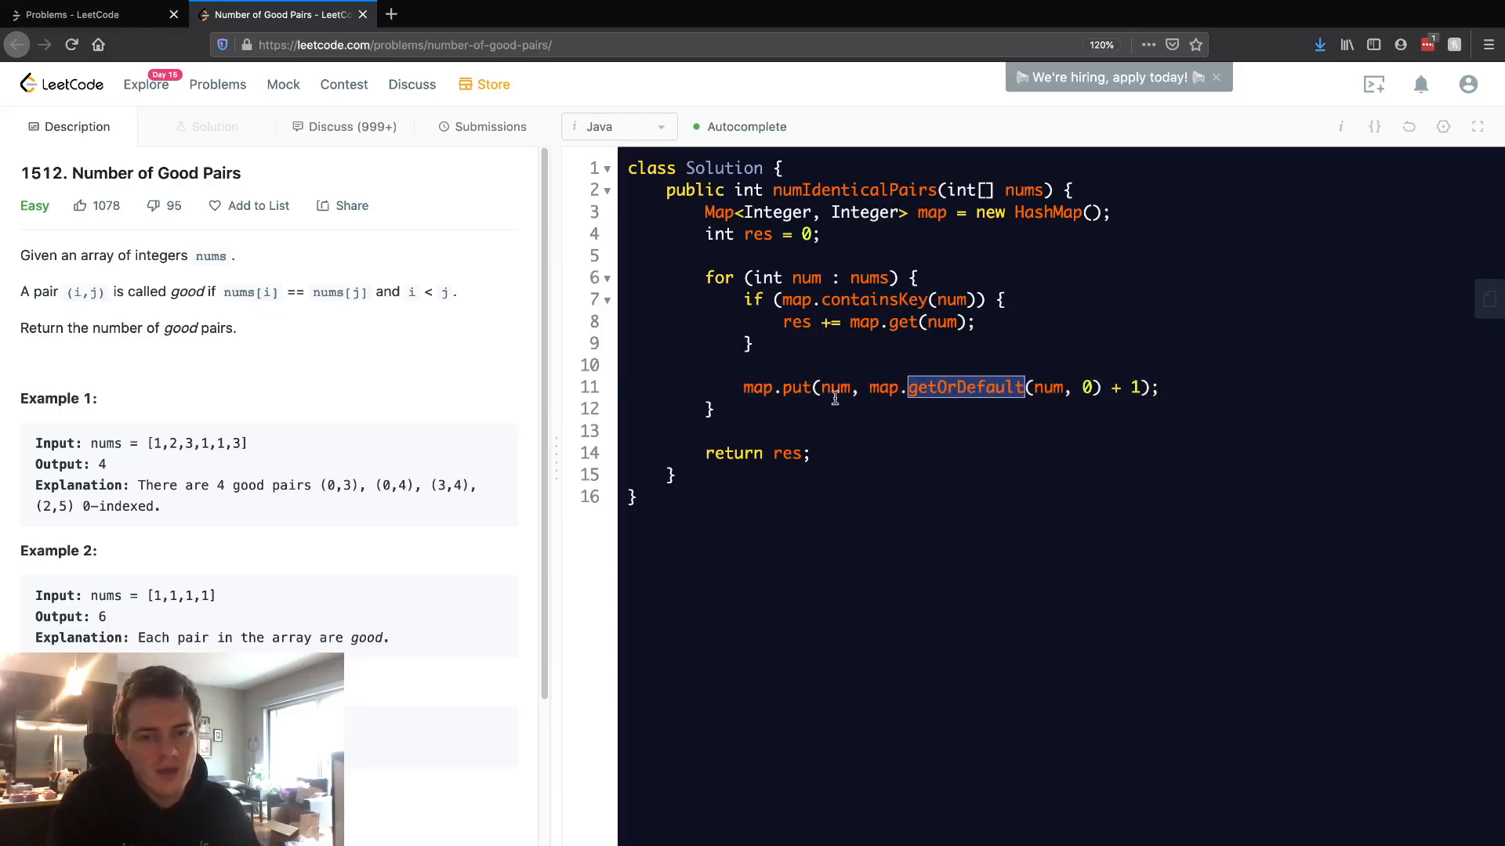
left_click(1101, 387)
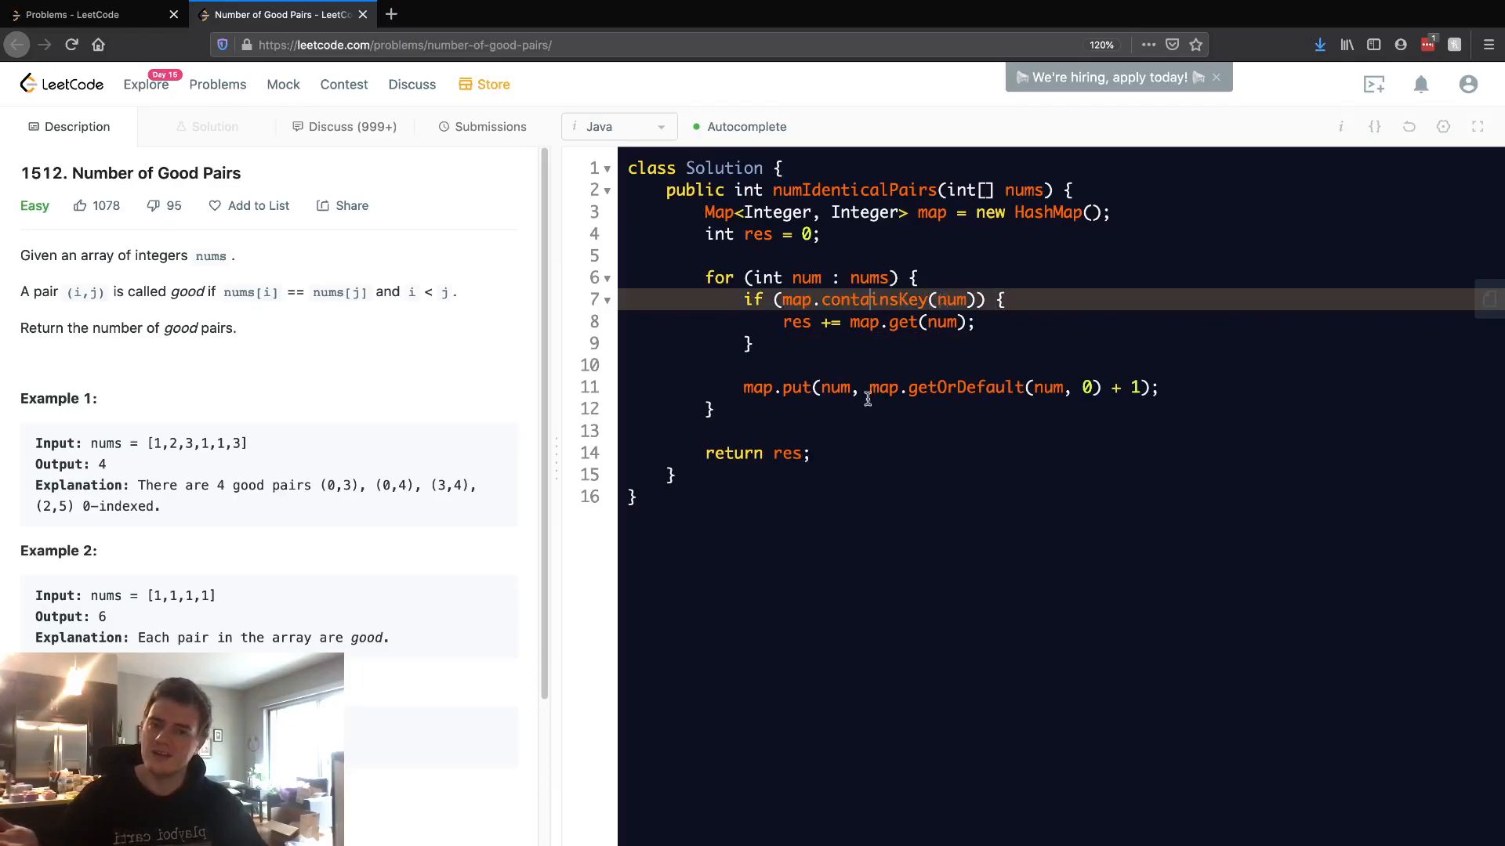
mouse_move(873, 386)
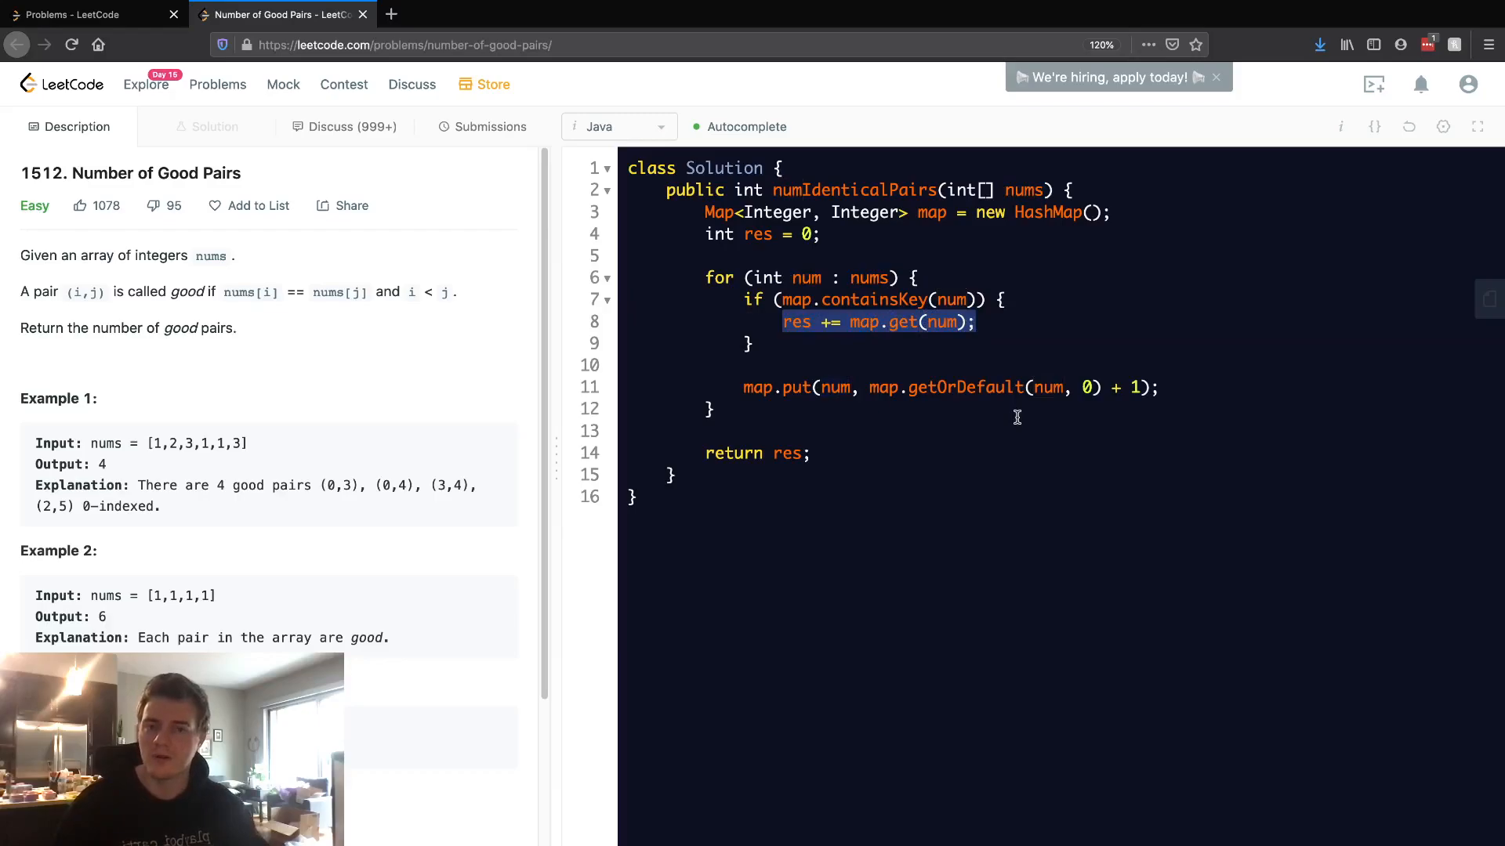
mouse_move(171, 461)
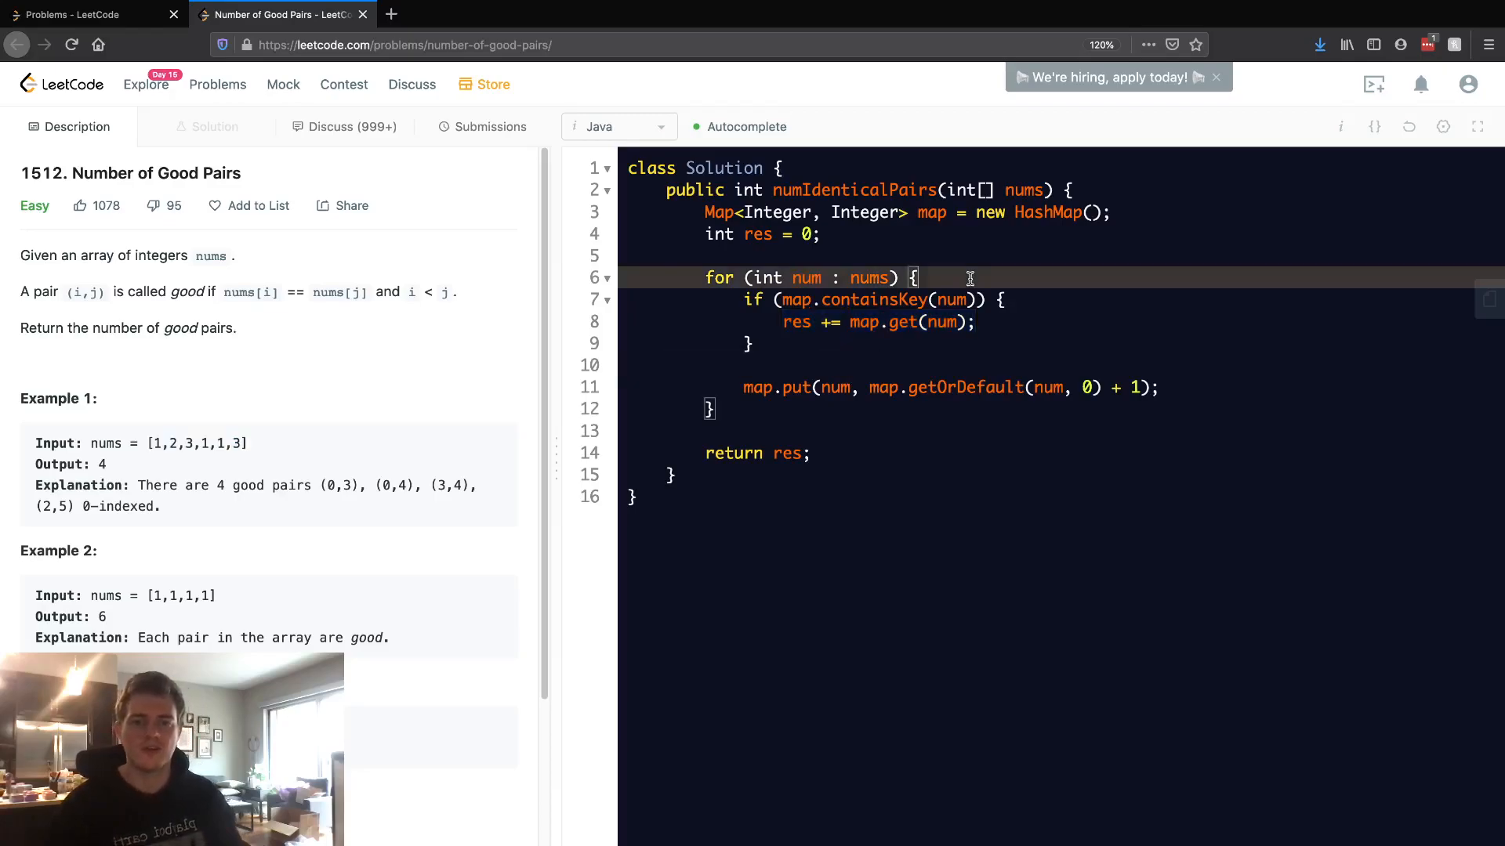
type("// [1,2,3,1,1,3]")
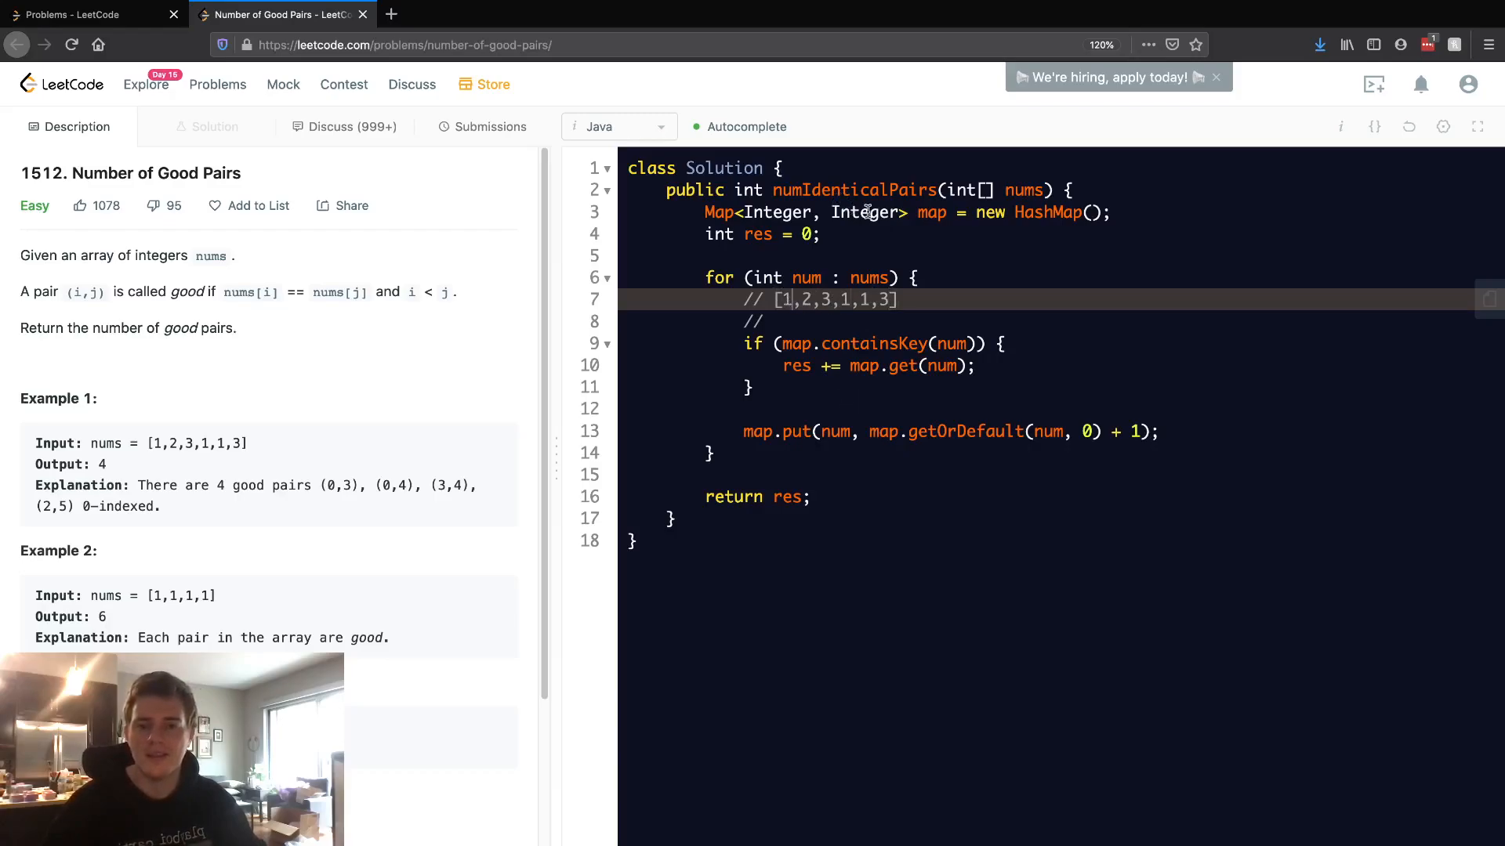
double_click(929, 211)
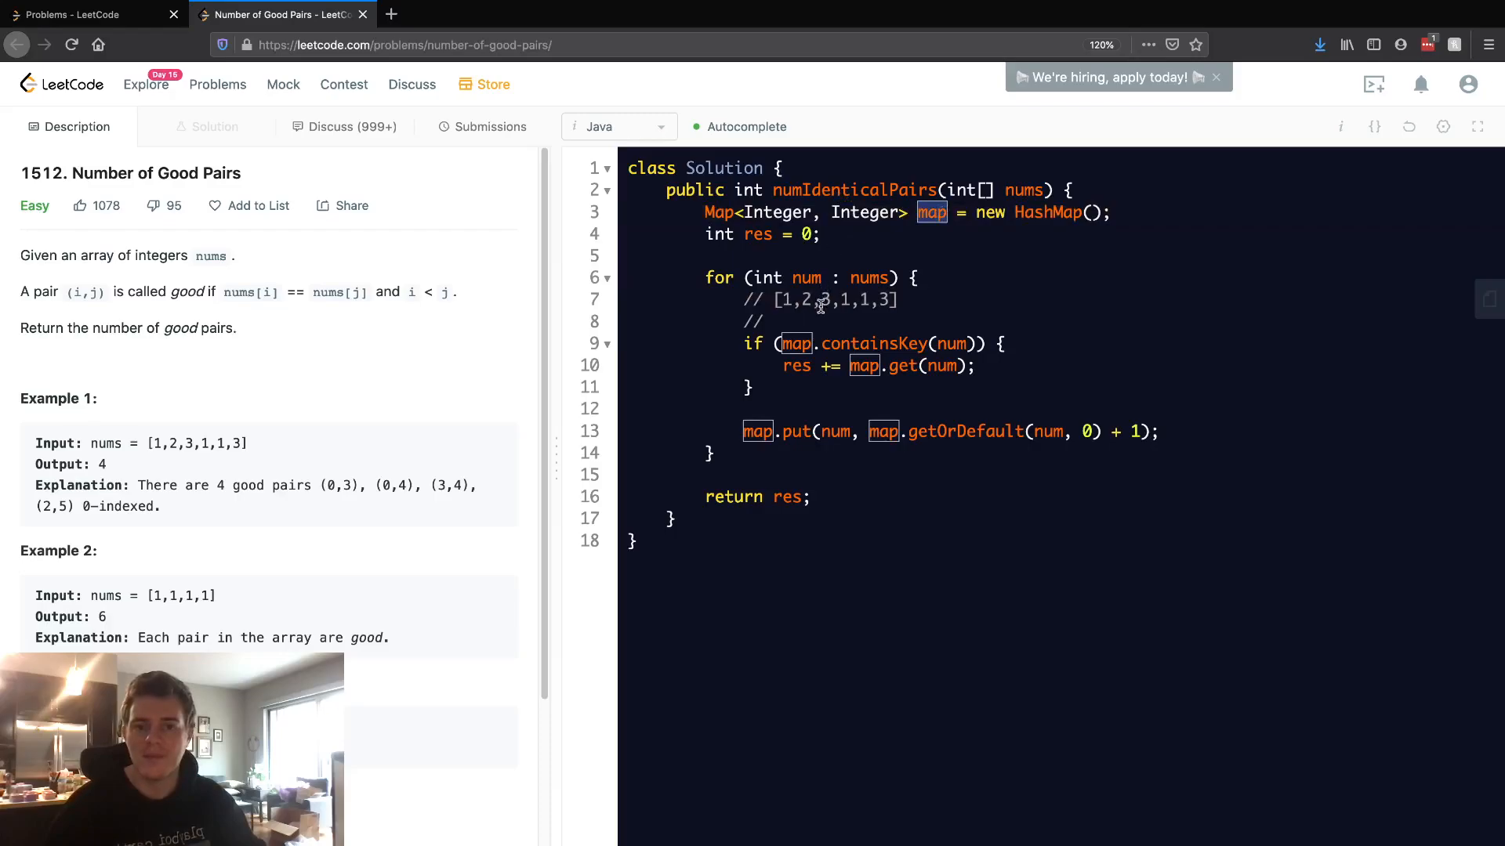
left_click(787, 299)
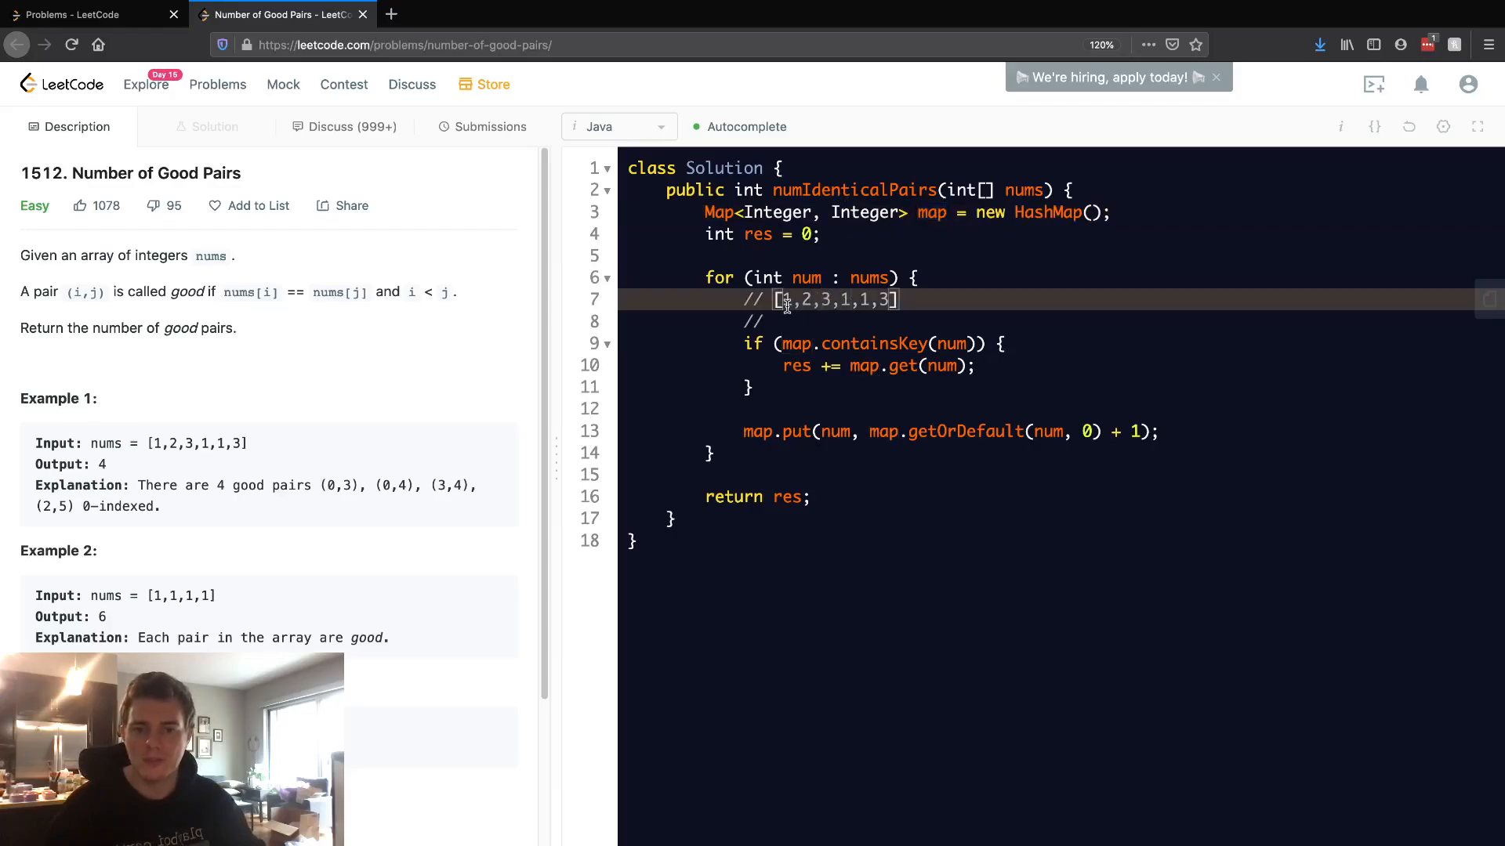
mouse_move(833, 393)
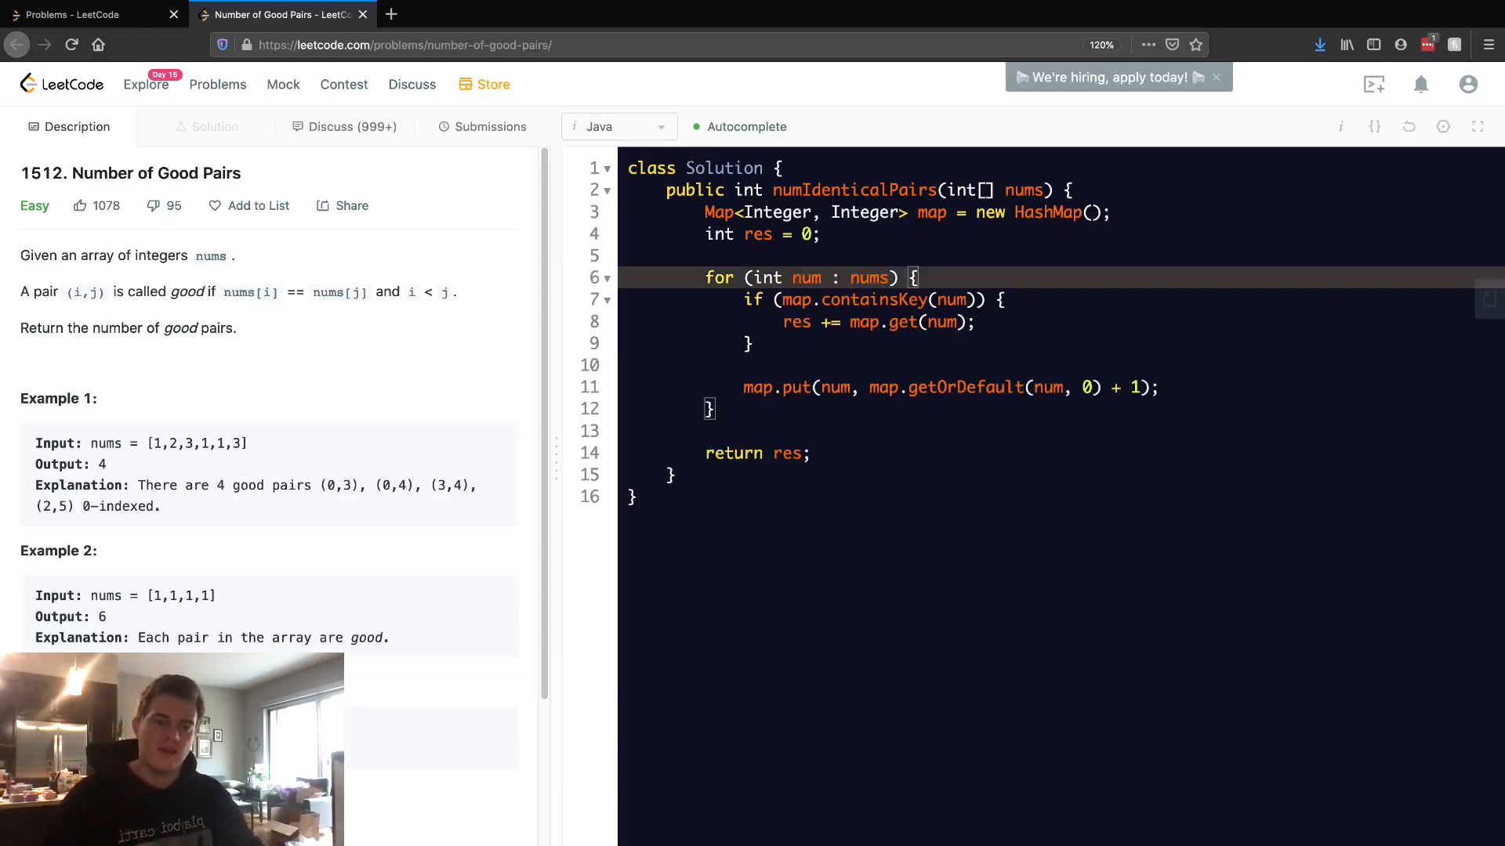
Run the code on sample [1,2,3,1,1,3] for Accepted output 4, then submit the solution
left_click(1375, 84)
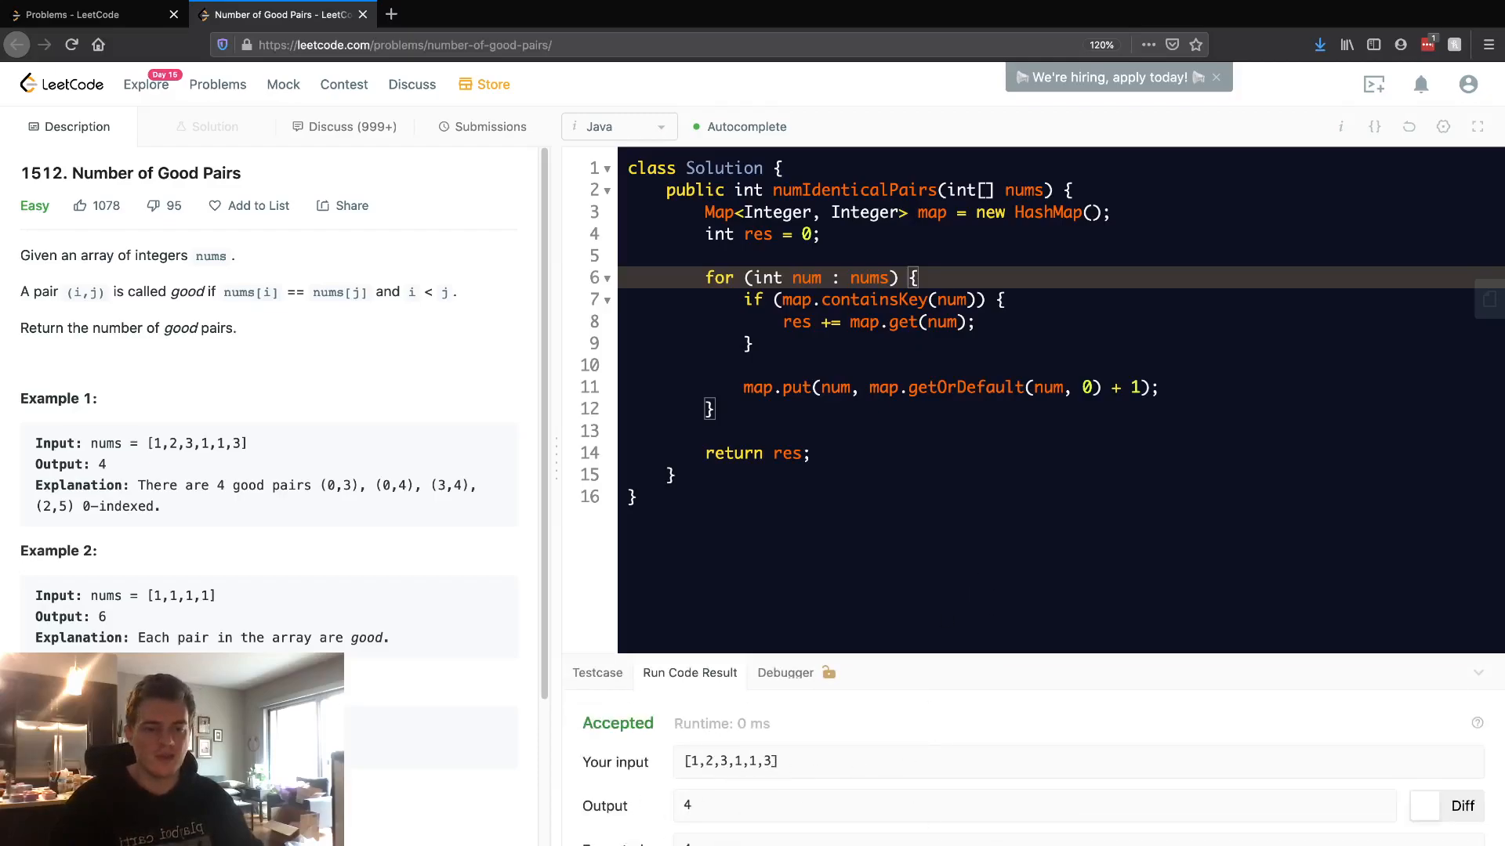
left_click(489, 126)
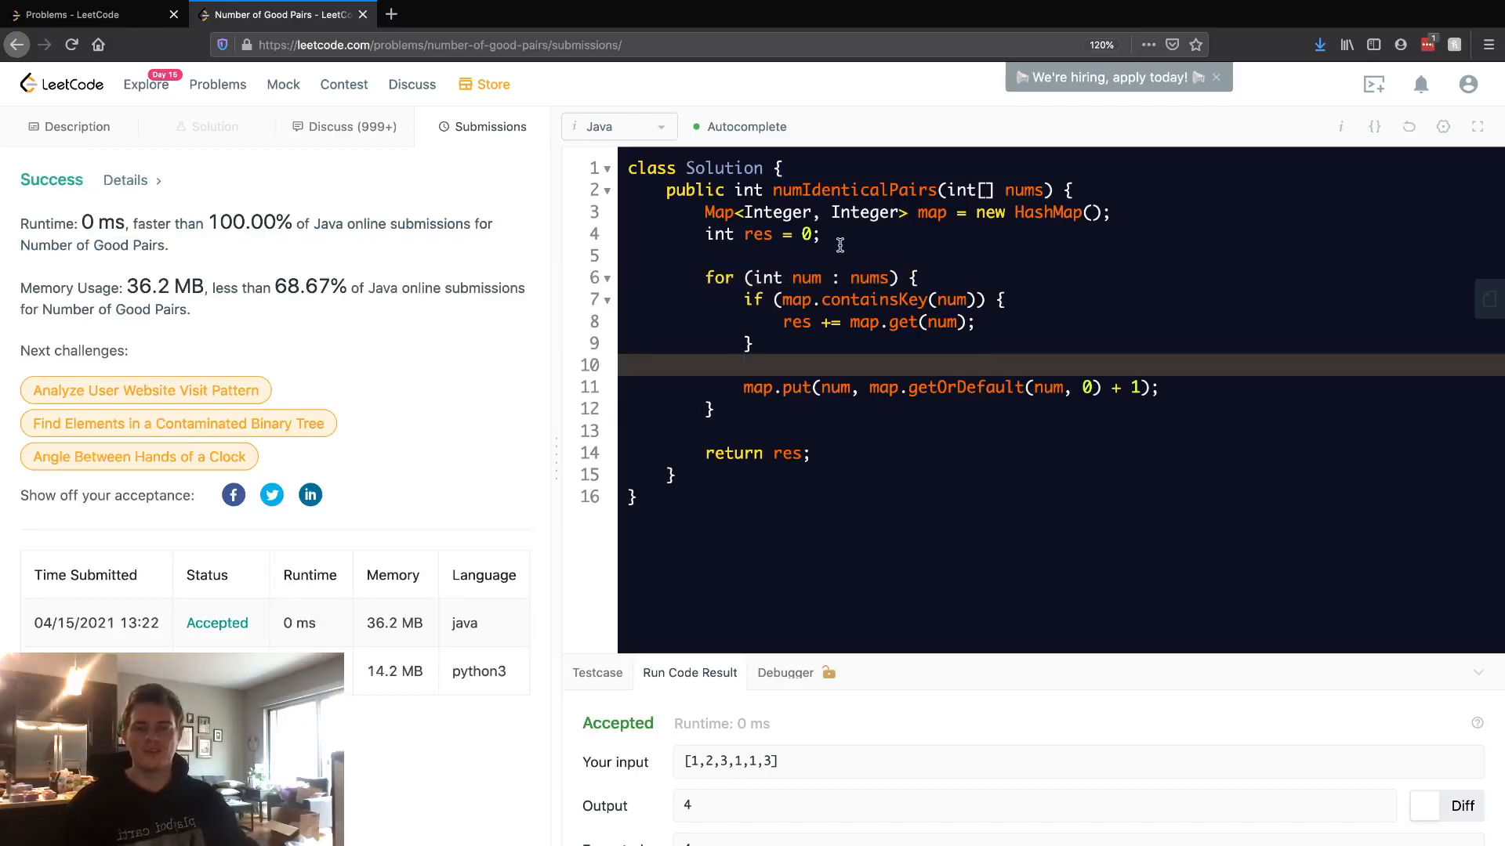
Review the Success result with 0 ms runtime and 36.2 MB memory, marking the map variable
double_click(930, 212)
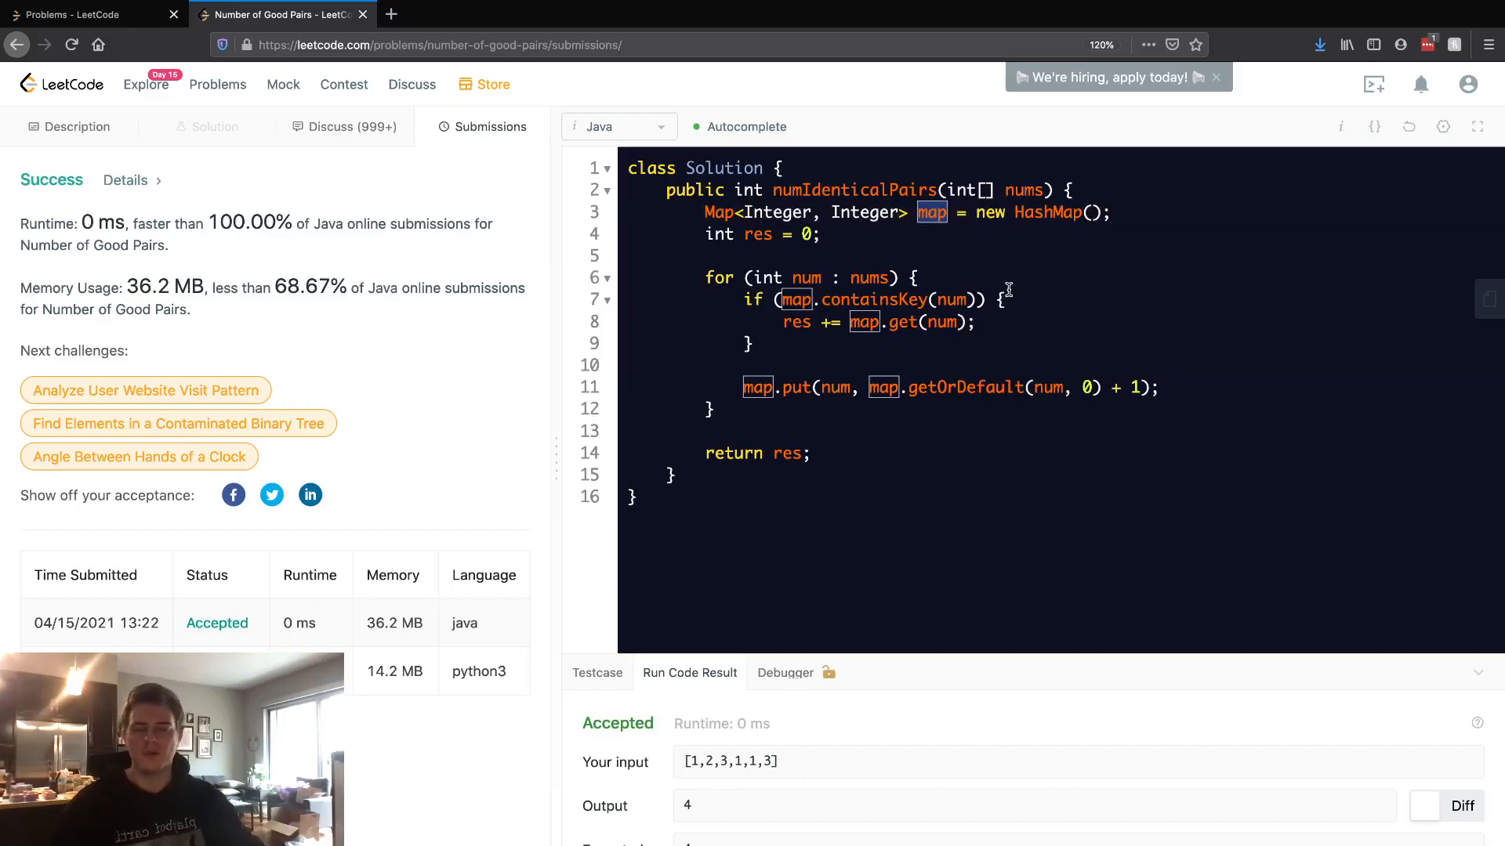